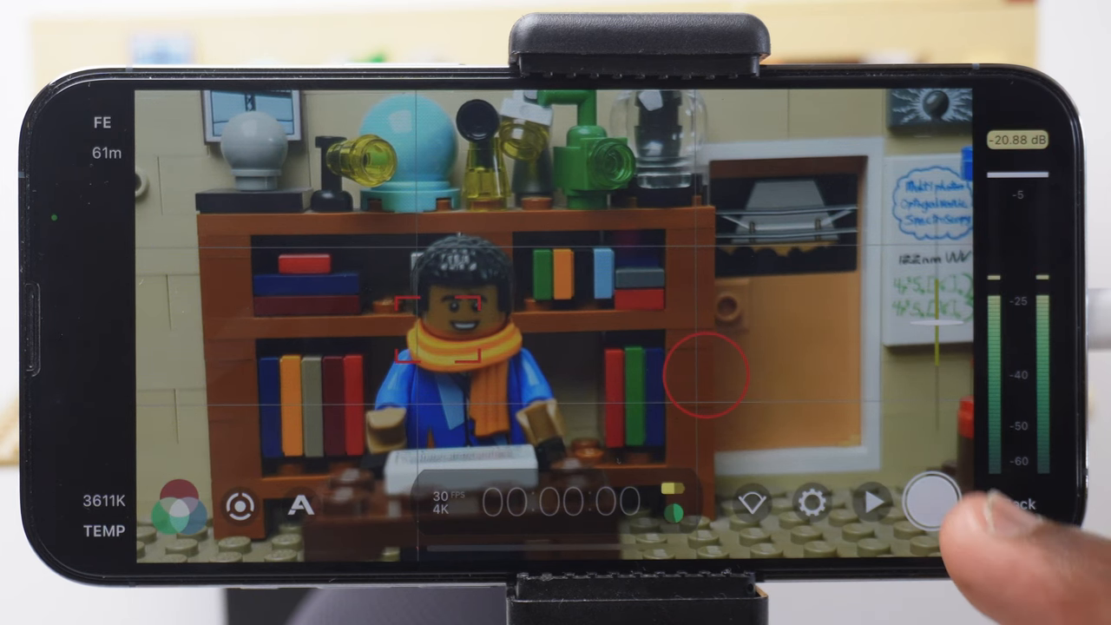
Put focus on the red and blue books on the upper-left shelf and meter exposure on the right wall
{"action": "left_click", "coordinate": [929, 504]}
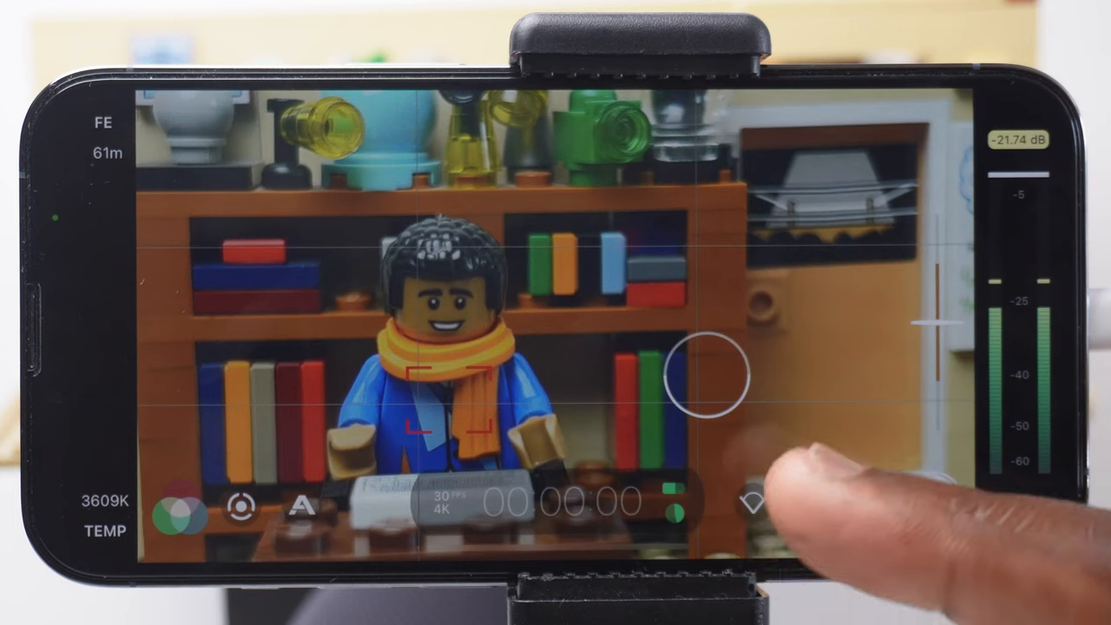
{"action": "left_click", "coordinate": [752, 504]}
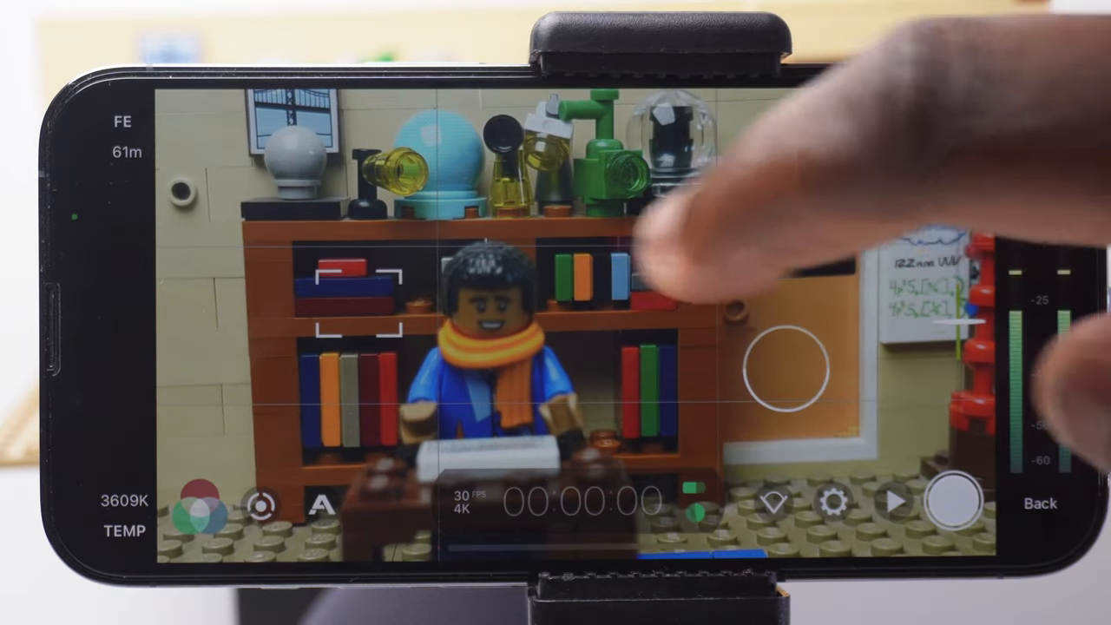
Focus on the minifigure's scarf and meter exposure near the top of the right shelf
{"action": "left_click", "coordinate": [504, 399]}
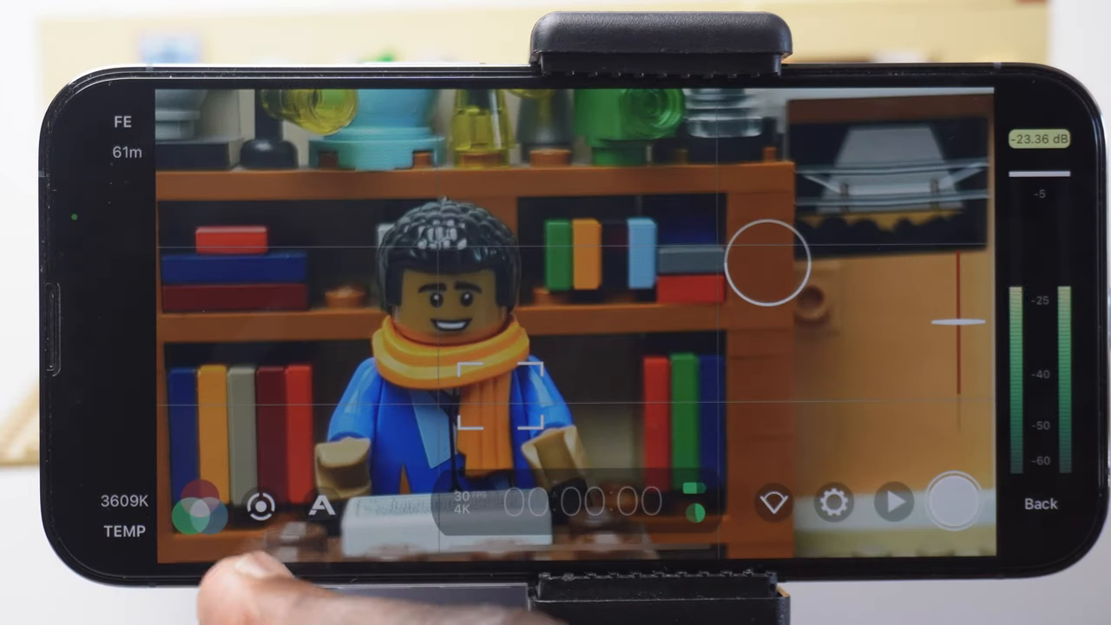
Try AWB, then apply a white balance preset giving 6499K with +3 tint
{"action": "left_click", "coordinate": [197, 505]}
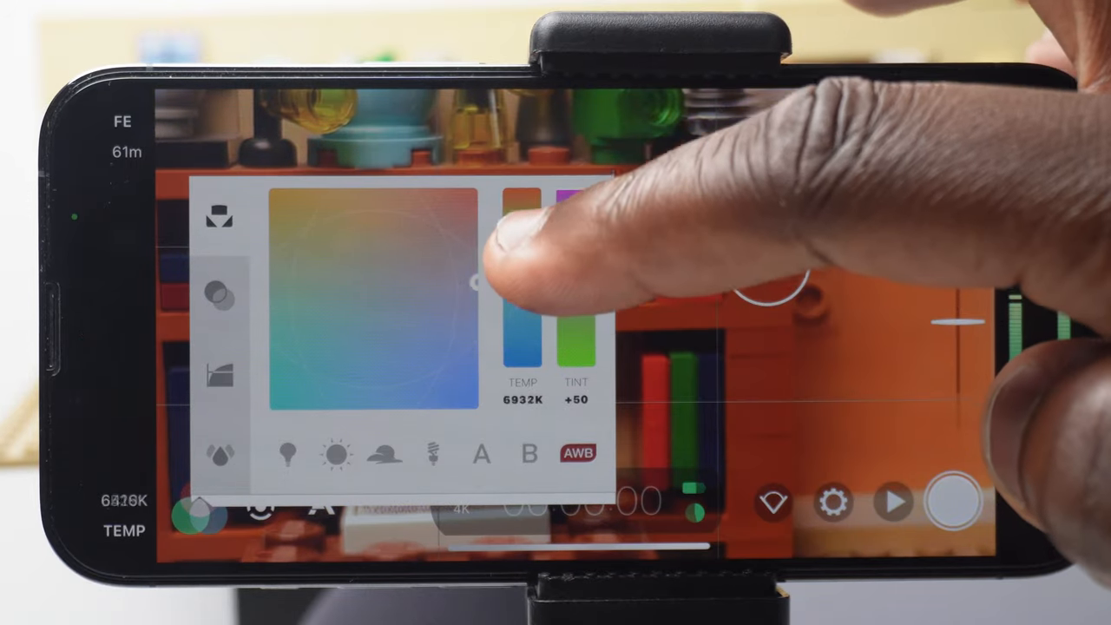
{"action": "left_click_drag", "start_coordinate": [523, 278], "coordinate": [524, 373]}
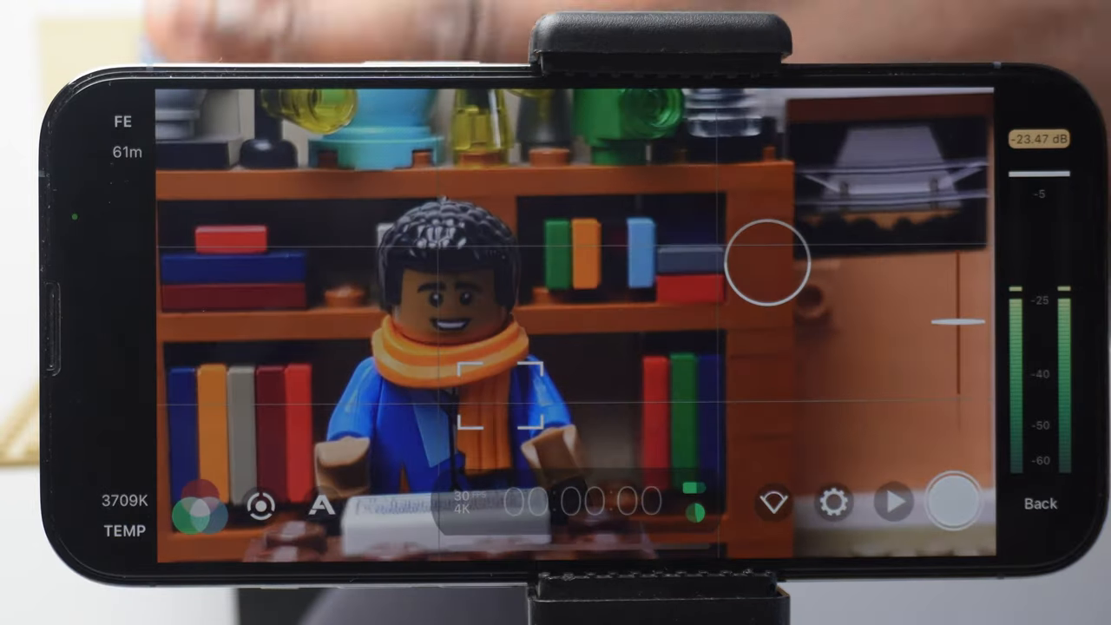
{"action": "left_click", "coordinate": [199, 505]}
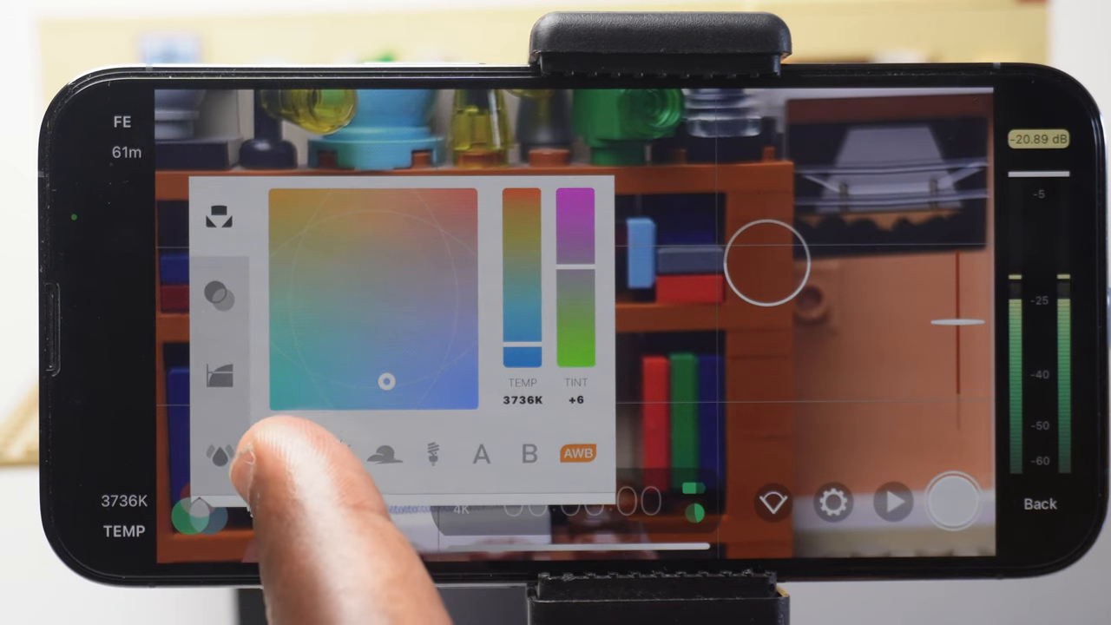
{"action": "left_click", "coordinate": [337, 455]}
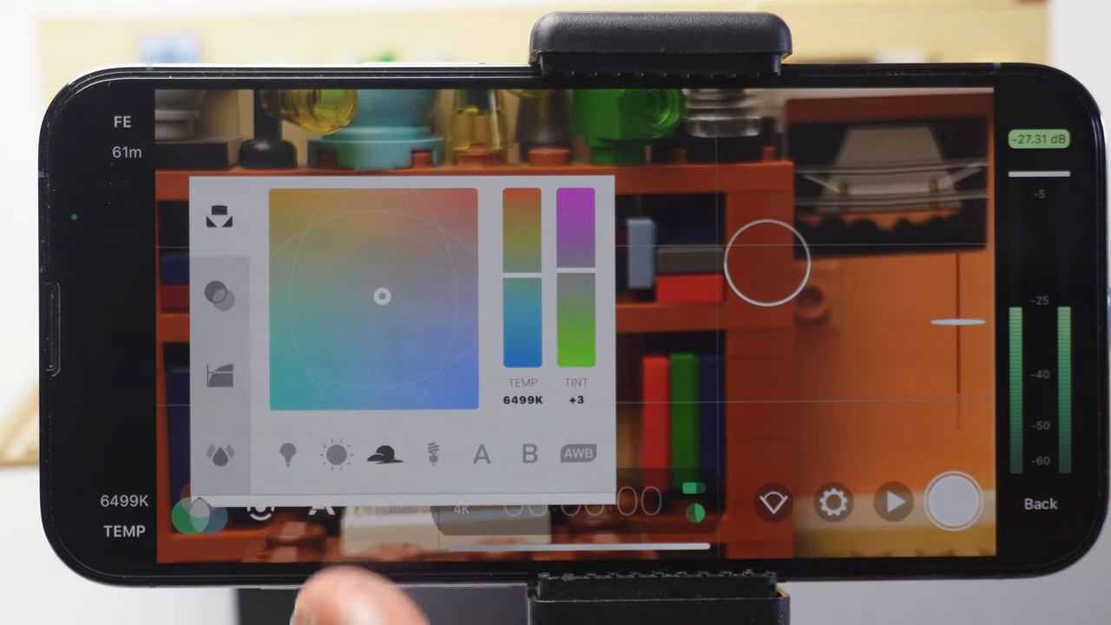
Choose the Natural gamma curve with shadows at -48.6 and highlights at +92.9
{"action": "left_click_drag", "start_coordinate": [380, 296], "coordinate": [445, 364]}
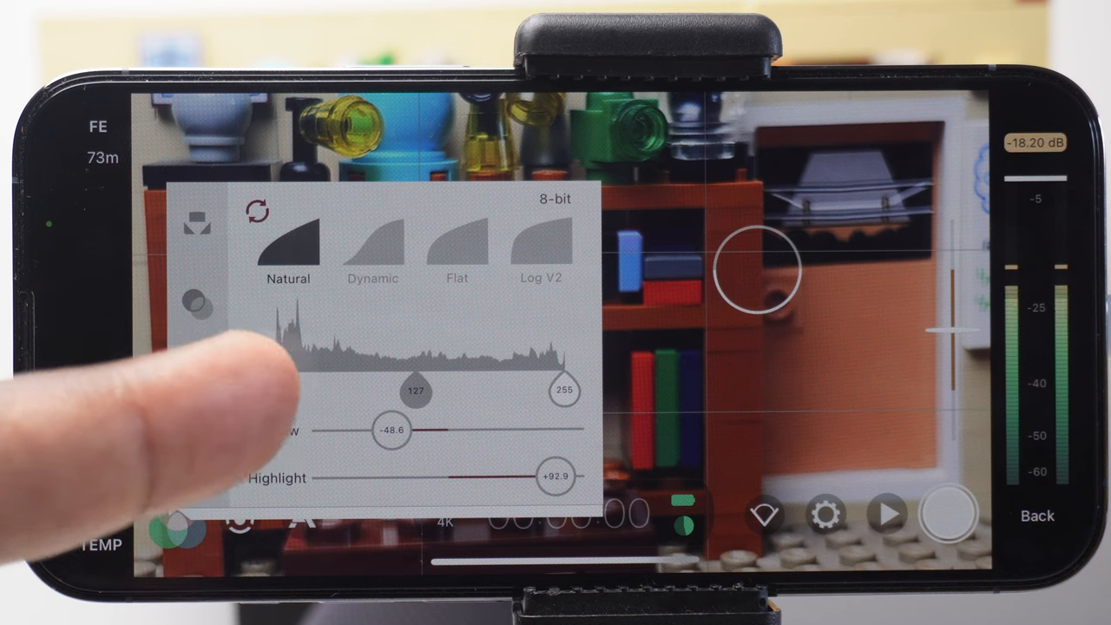
Dismiss the colour and gamma panel, returning to the live view at 3714K
{"action": "left_click_drag", "start_coordinate": [416, 392], "coordinate": [268, 391]}
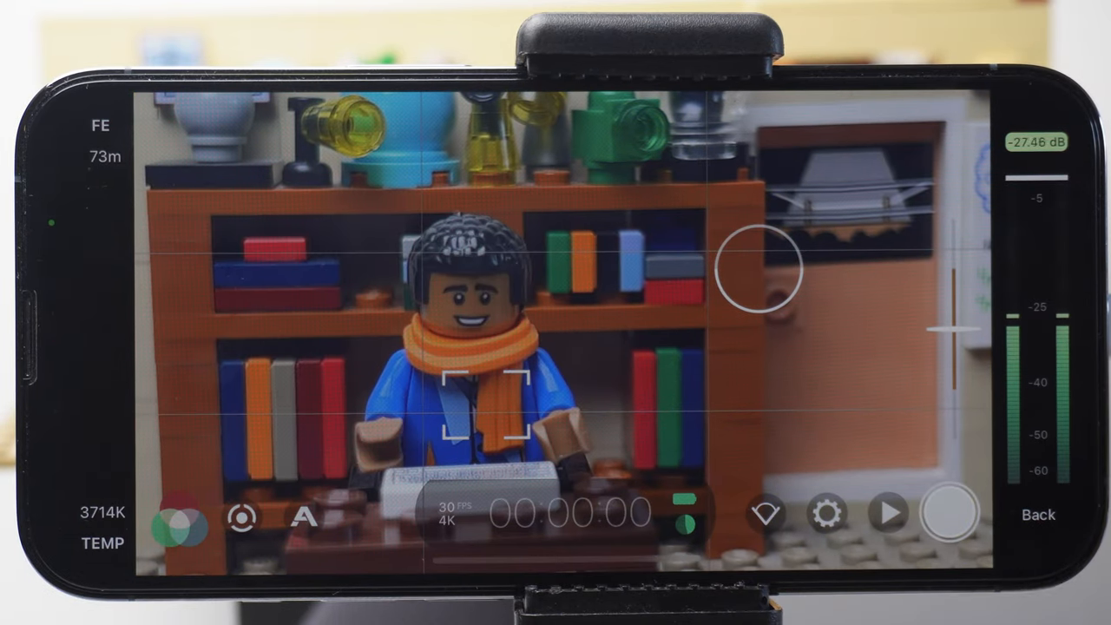
Set 3:2 aspect ratio, Crop Source to Overlay, FiLMiC Extreme quality, and select 4K resolution
{"action": "left_click", "coordinate": [827, 514]}
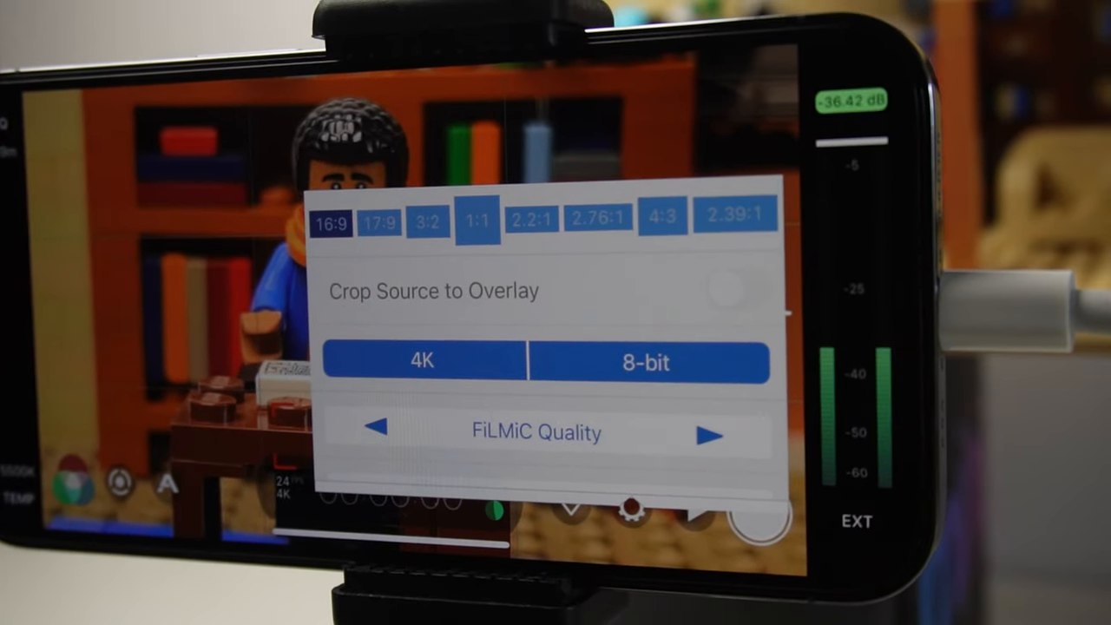
{"action": "left_click", "coordinate": [712, 435]}
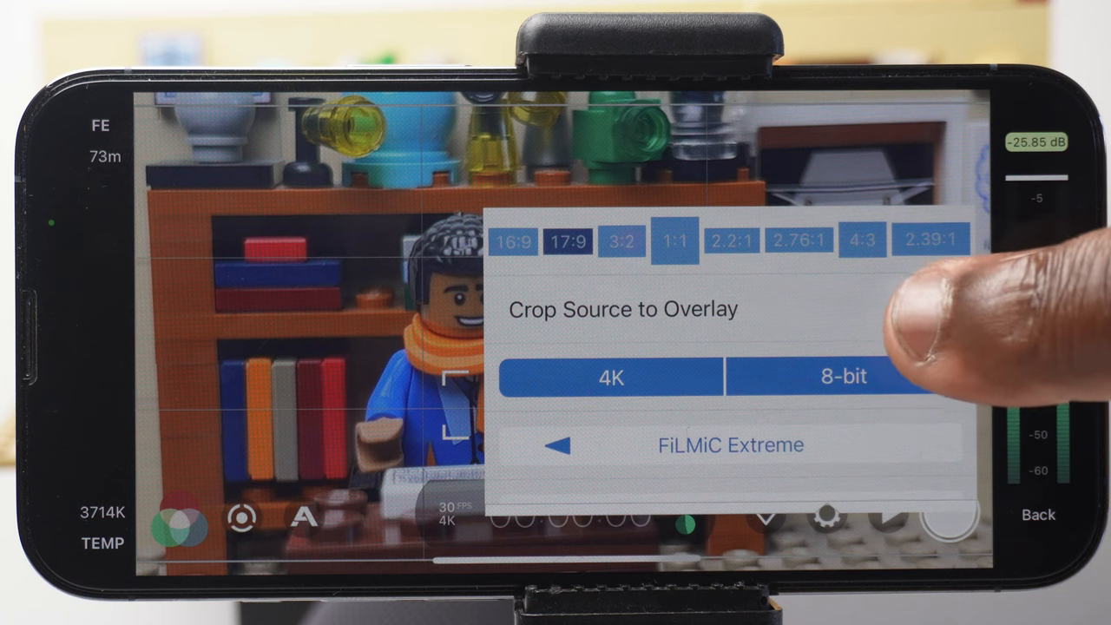
{"action": "left_click", "coordinate": [931, 309]}
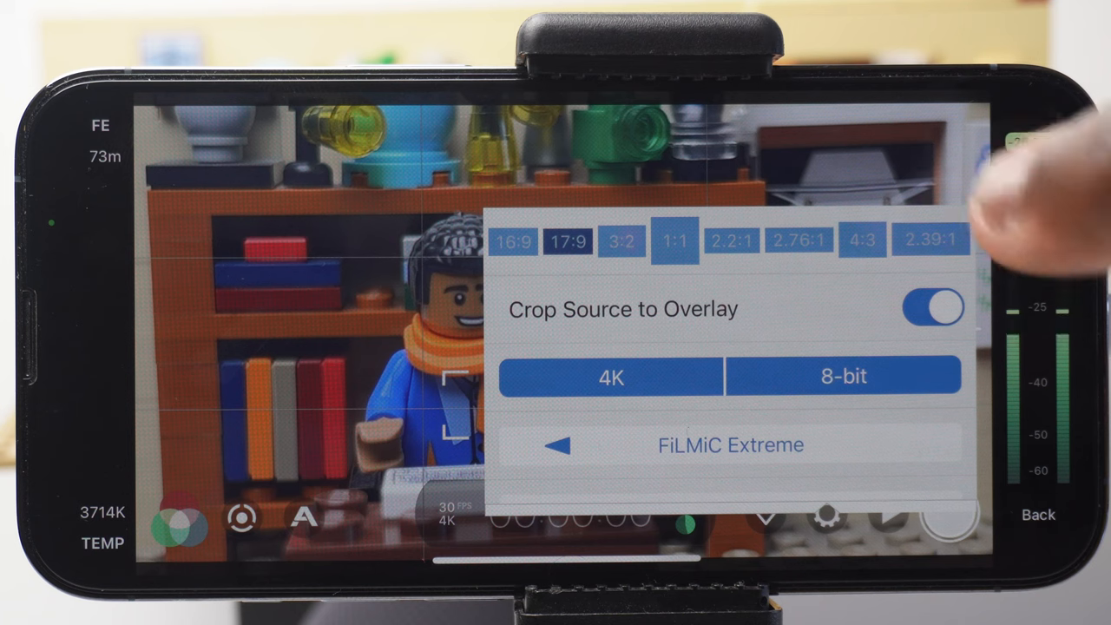
{"action": "left_click", "coordinate": [621, 239]}
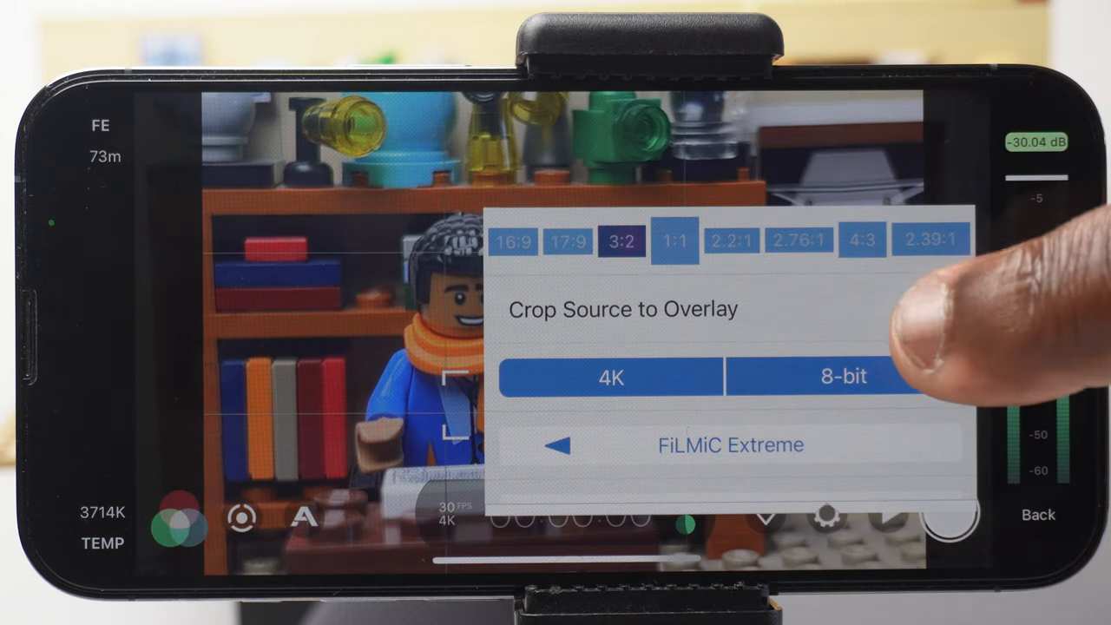
{"action": "left_click", "coordinate": [932, 309]}
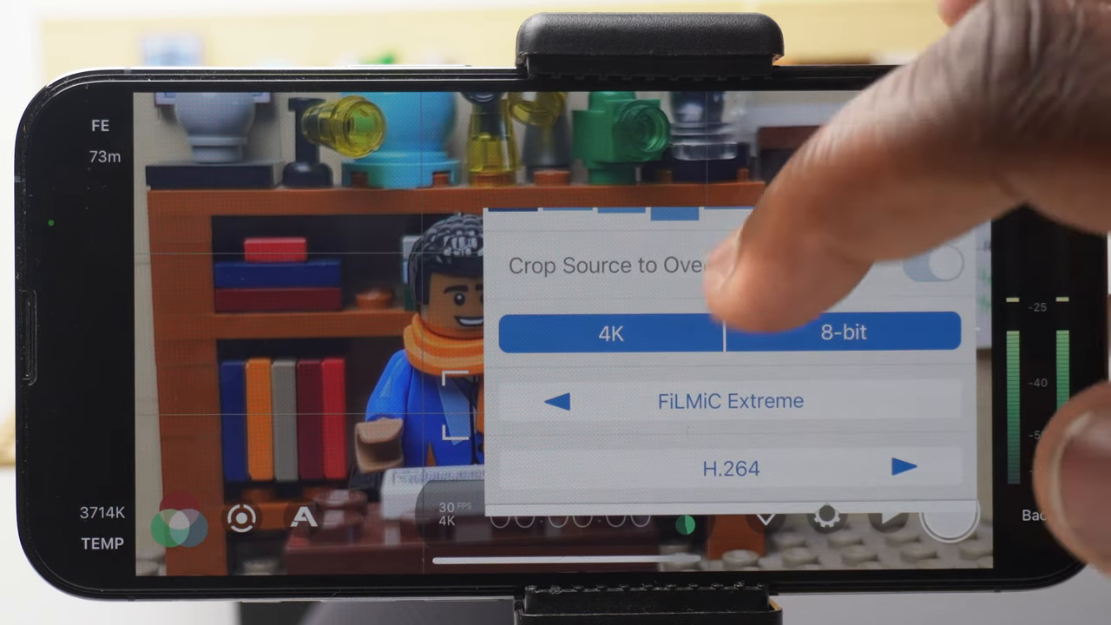
{"action": "left_click", "coordinate": [611, 333]}
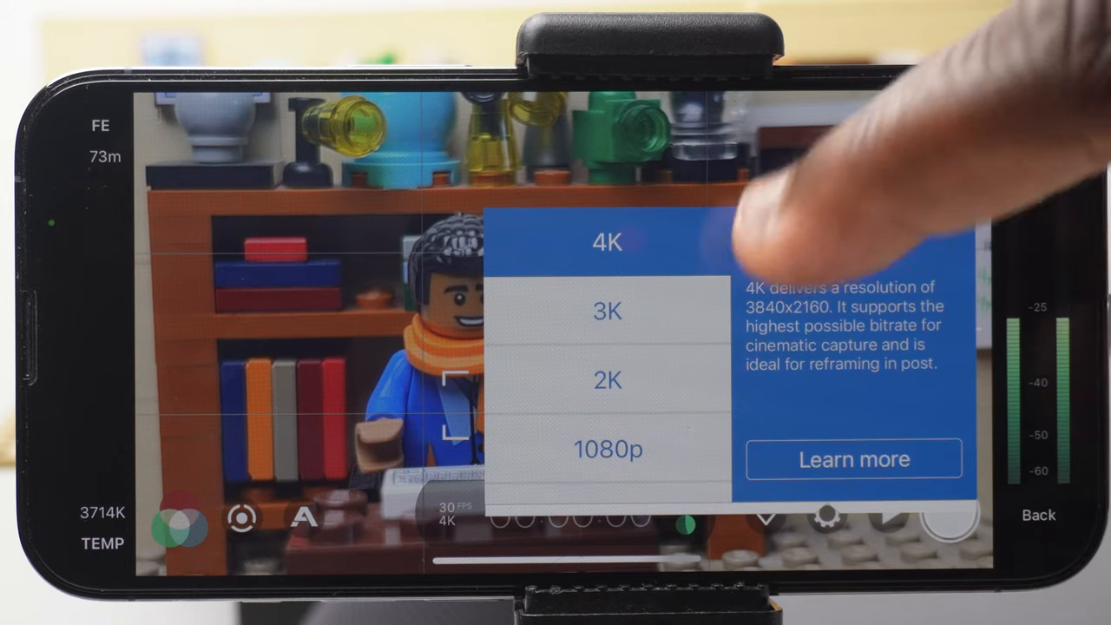
{"action": "scroll", "scroll_direction": "down", "scroll_amount": 3}
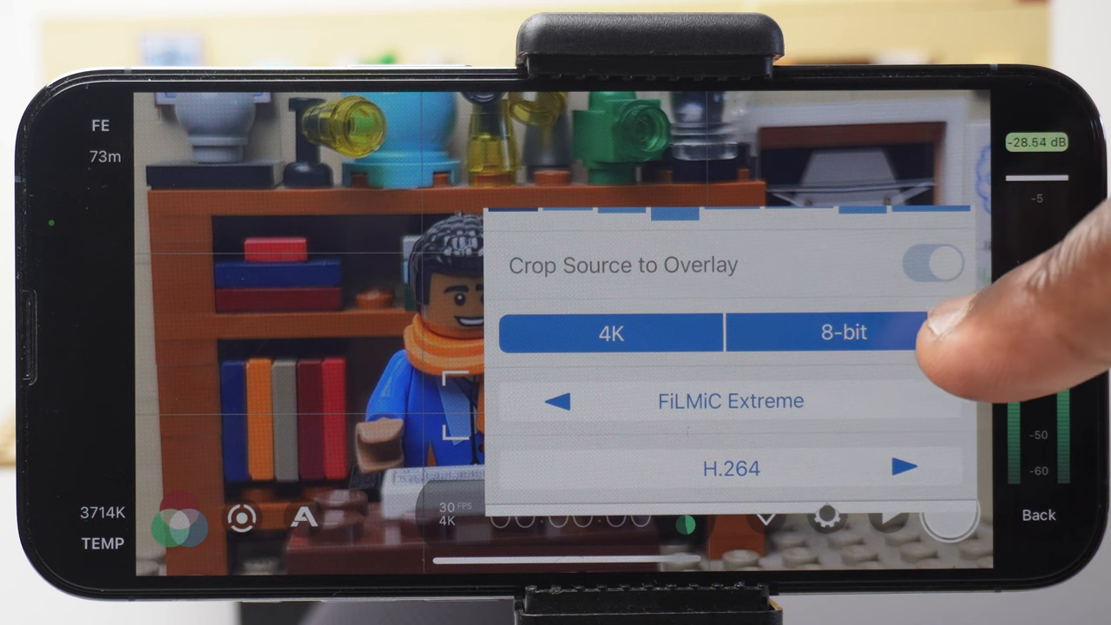
Change the quality preset to Economy, keeping 4K 8-bit H.264 with Video HDR on
{"action": "left_click", "coordinate": [842, 332]}
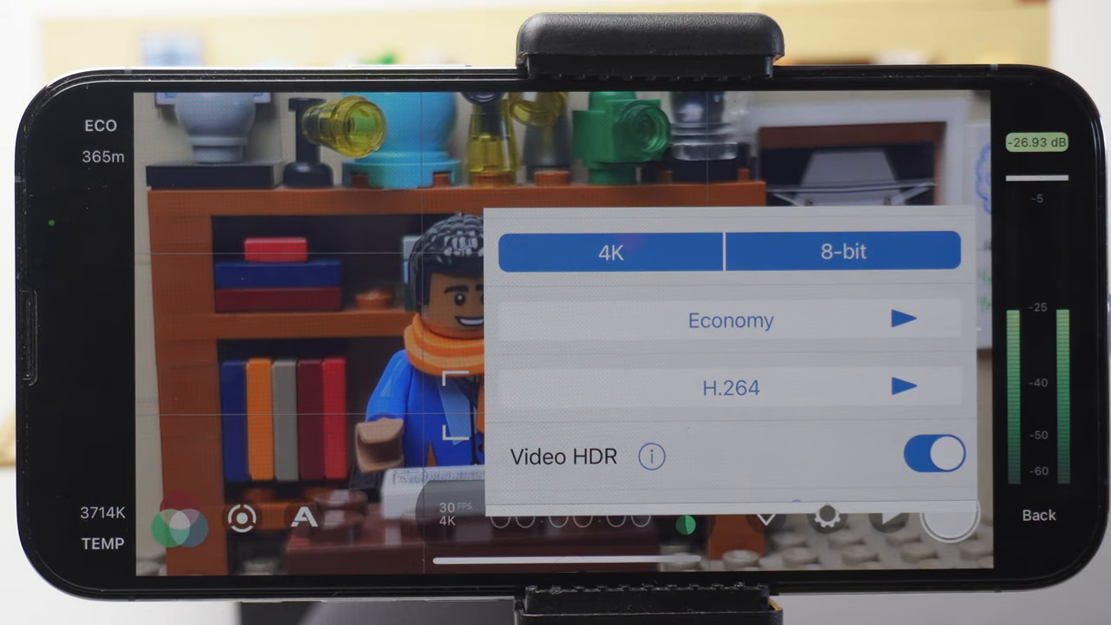
Step quality up through Apple Standard and FiLMiC Quality to FiLMiC Extreme
{"action": "left_click", "coordinate": [906, 319]}
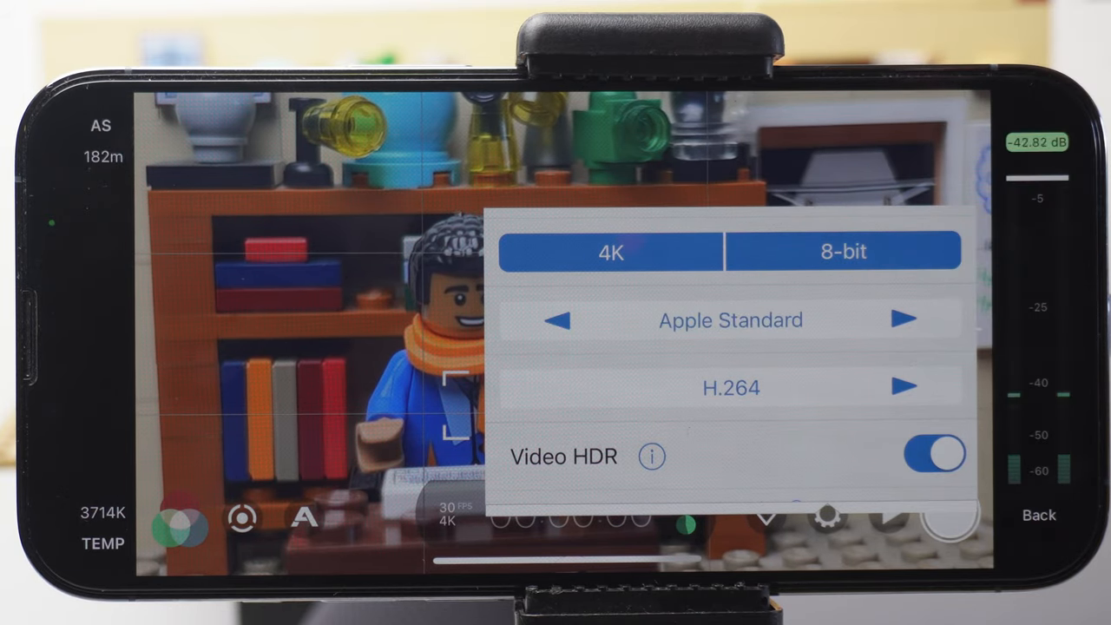
{"action": "left_click", "coordinate": [906, 320]}
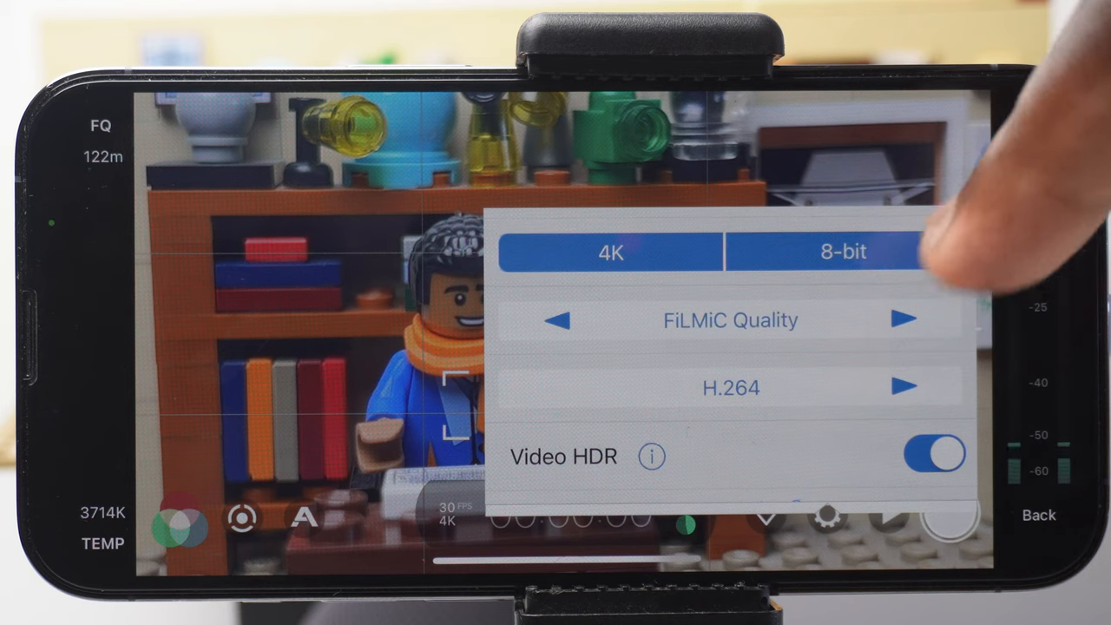
{"action": "left_click", "coordinate": [903, 320]}
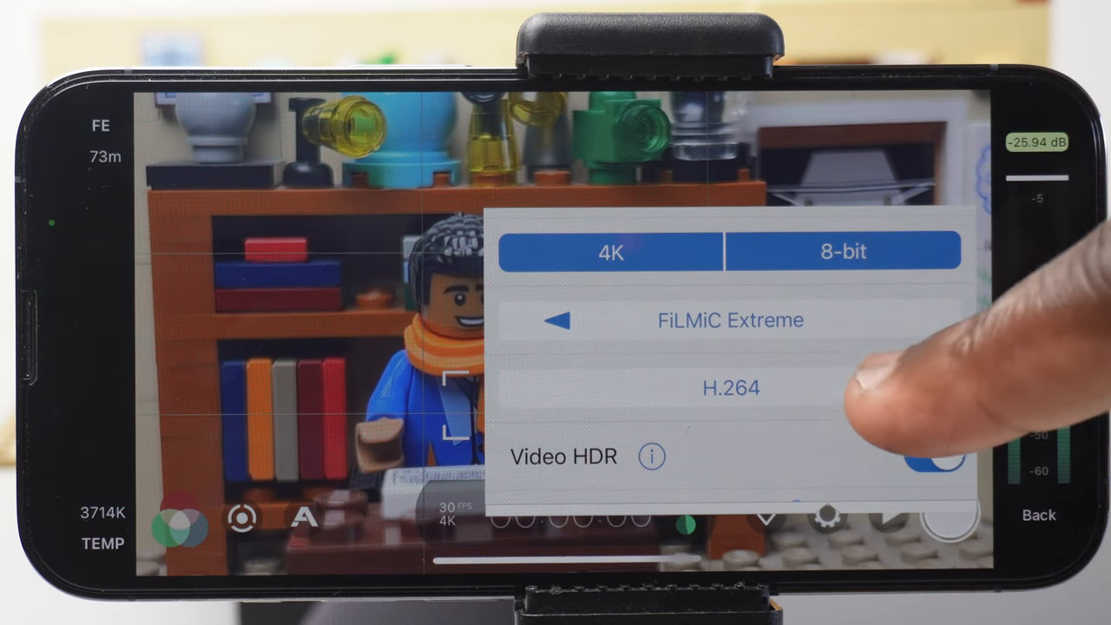
Select Local tone mapping and show the About Tone Mapping explanation
{"action": "left_click", "coordinate": [730, 388]}
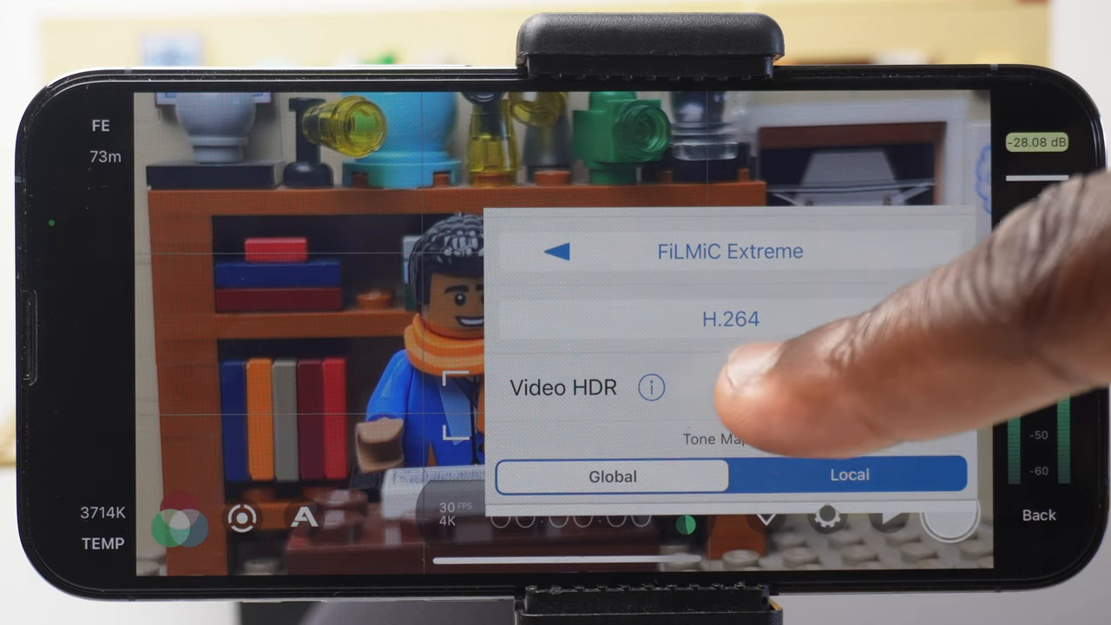
{"action": "left_click", "coordinate": [935, 386]}
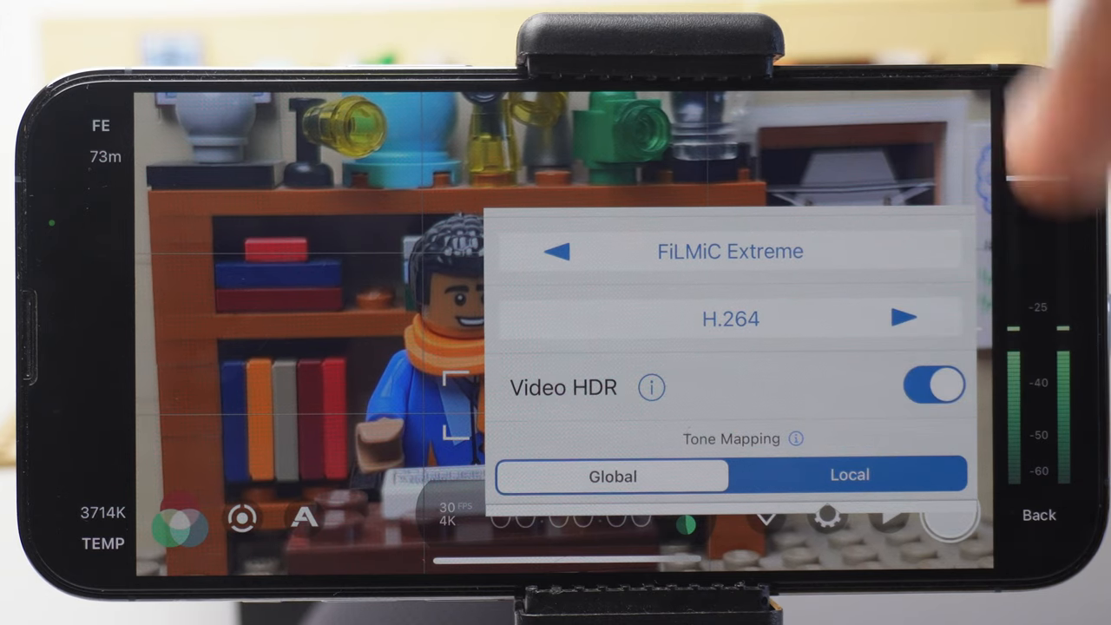
{"action": "left_click", "coordinate": [796, 439]}
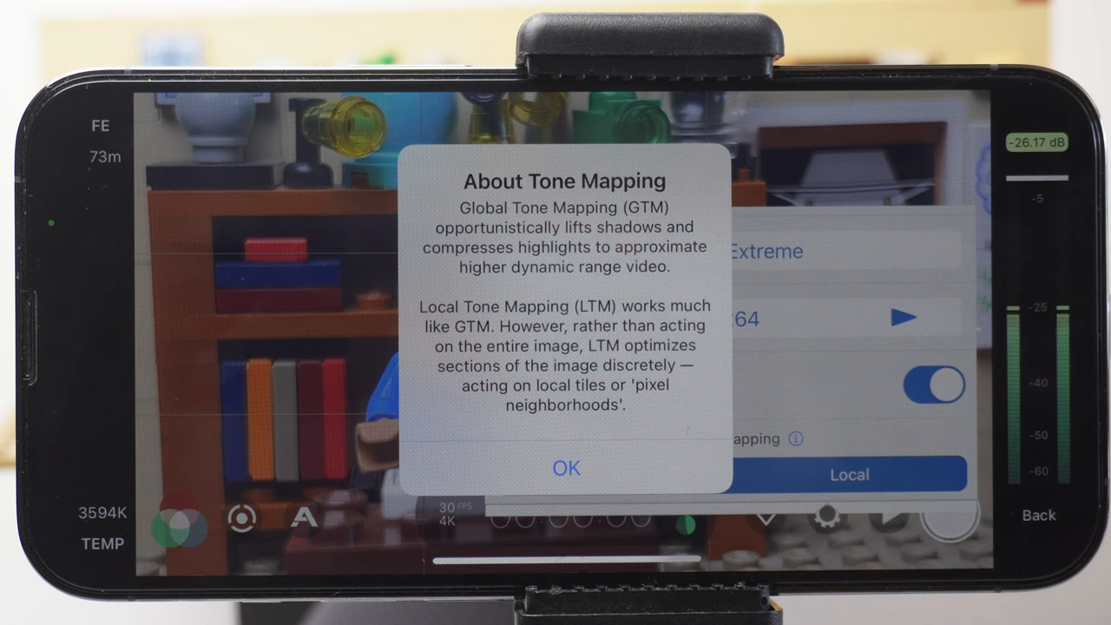
Dismiss the About Tone Mapping alert, leaving frame rate at 30 fps capture and playback
{"action": "left_click", "coordinate": [566, 468]}
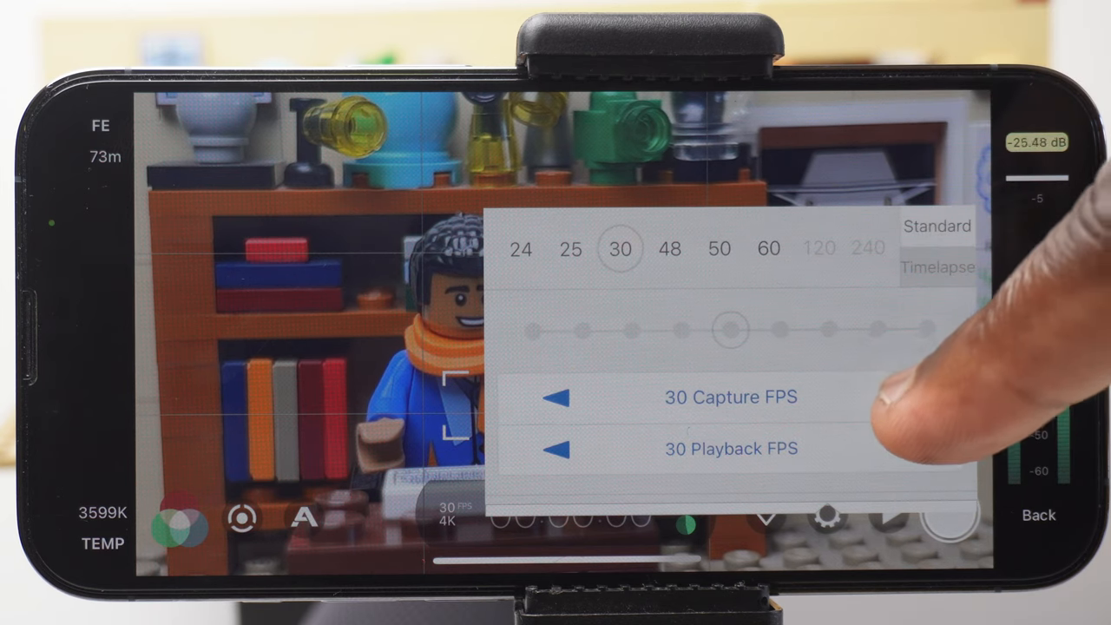
{"action": "left_click_drag", "start_coordinate": [729, 330], "coordinate": [712, 330]}
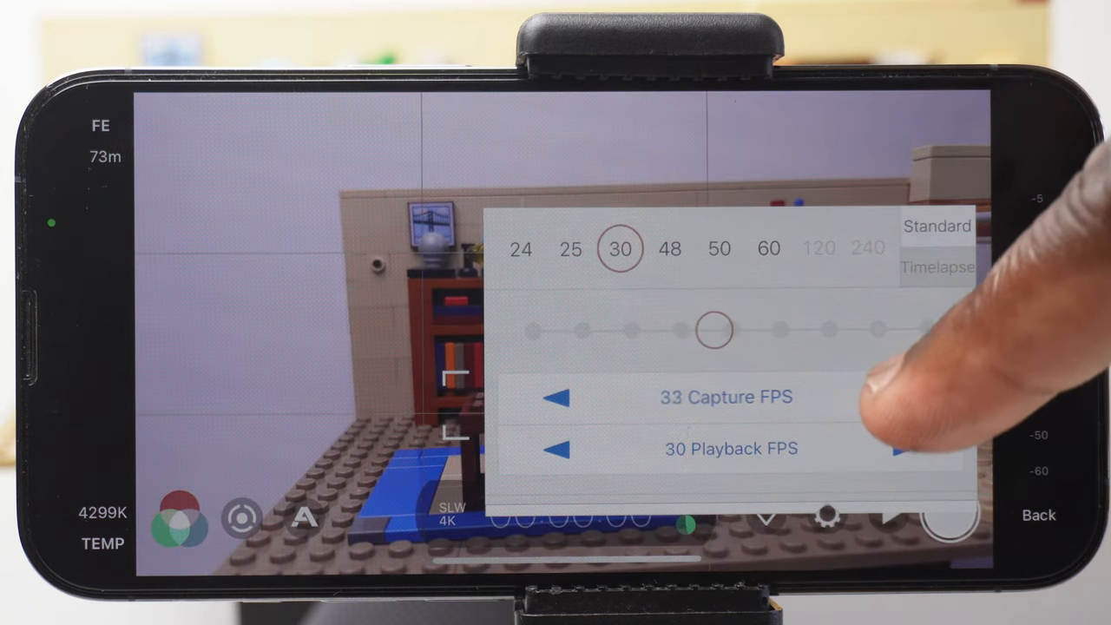
{"action": "left_click", "coordinate": [560, 396]}
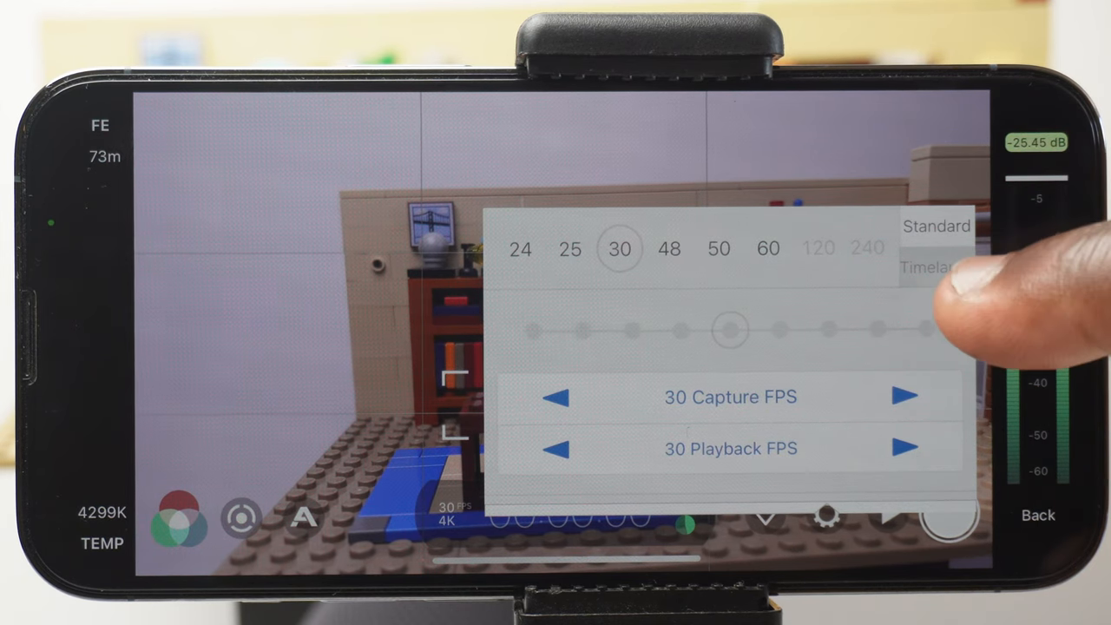
{"action": "left_click", "coordinate": [938, 267]}
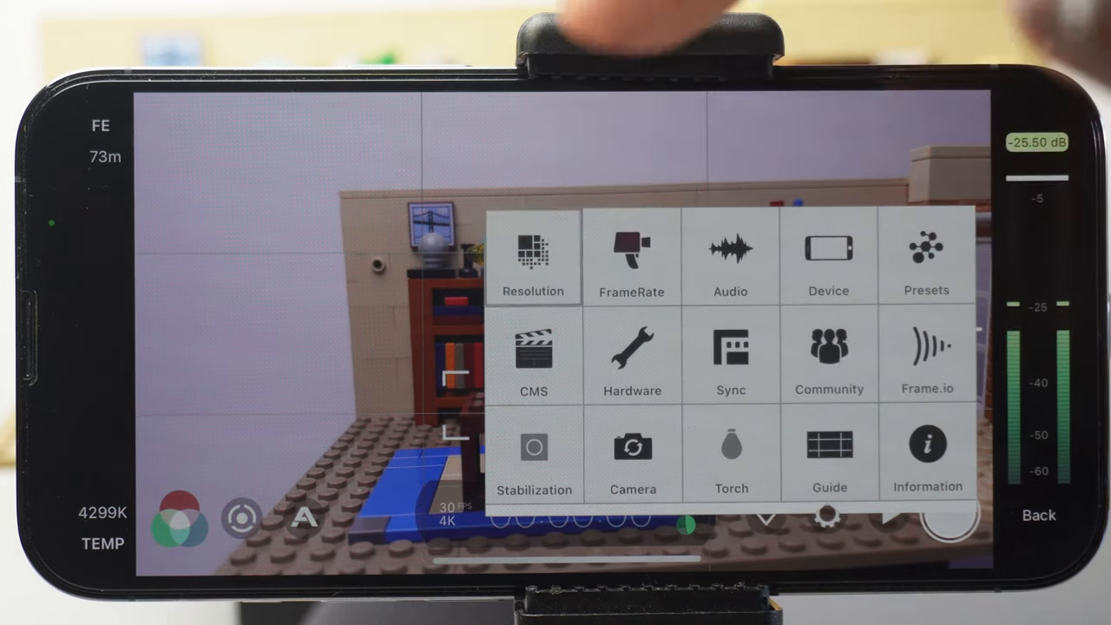
{"action": "left_click", "coordinate": [533, 257]}
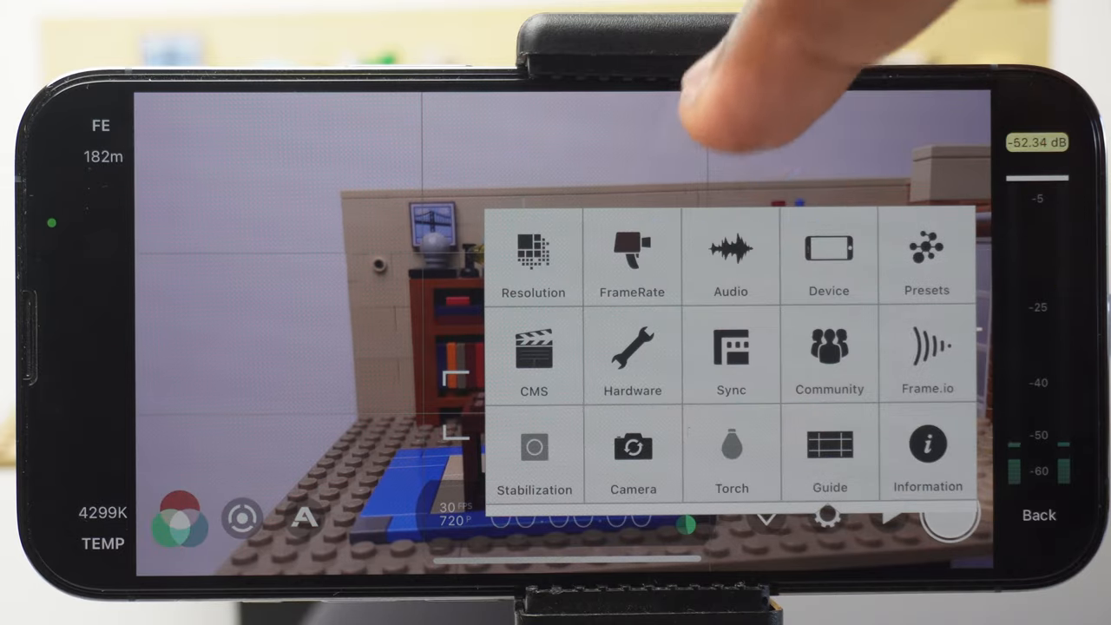
{"action": "left_click", "coordinate": [632, 256]}
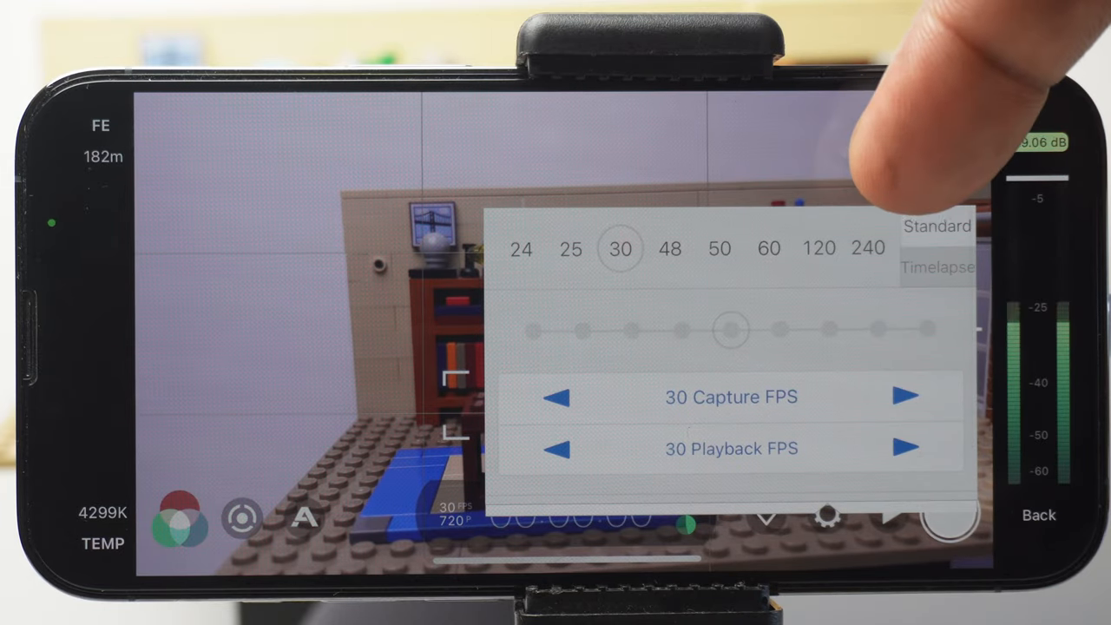
{"action": "left_click", "coordinate": [817, 248]}
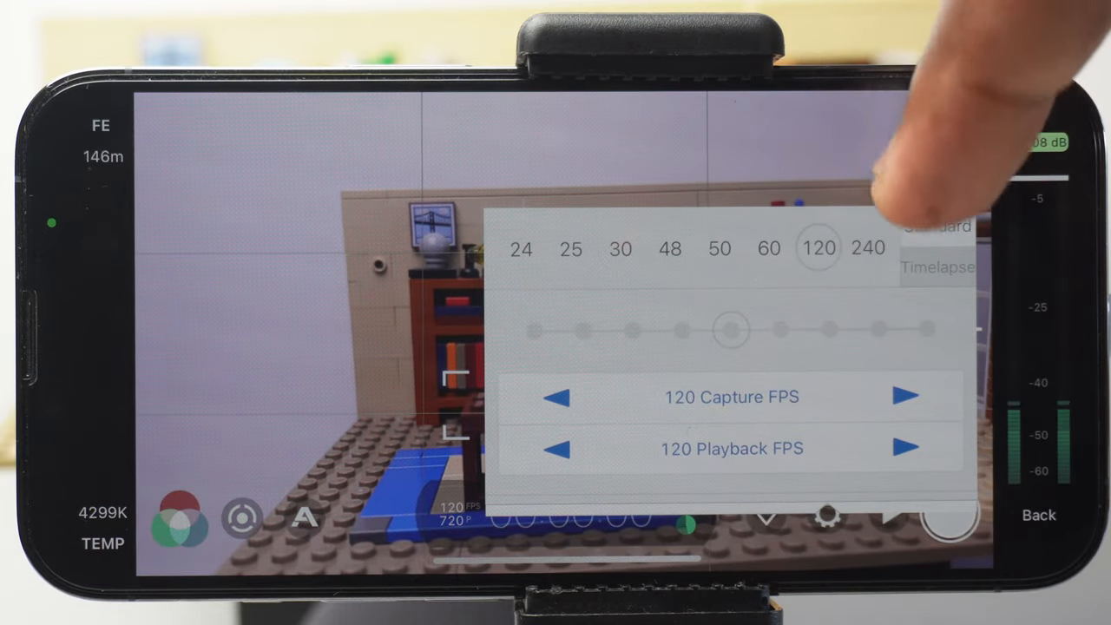
{"action": "left_click", "coordinate": [867, 248]}
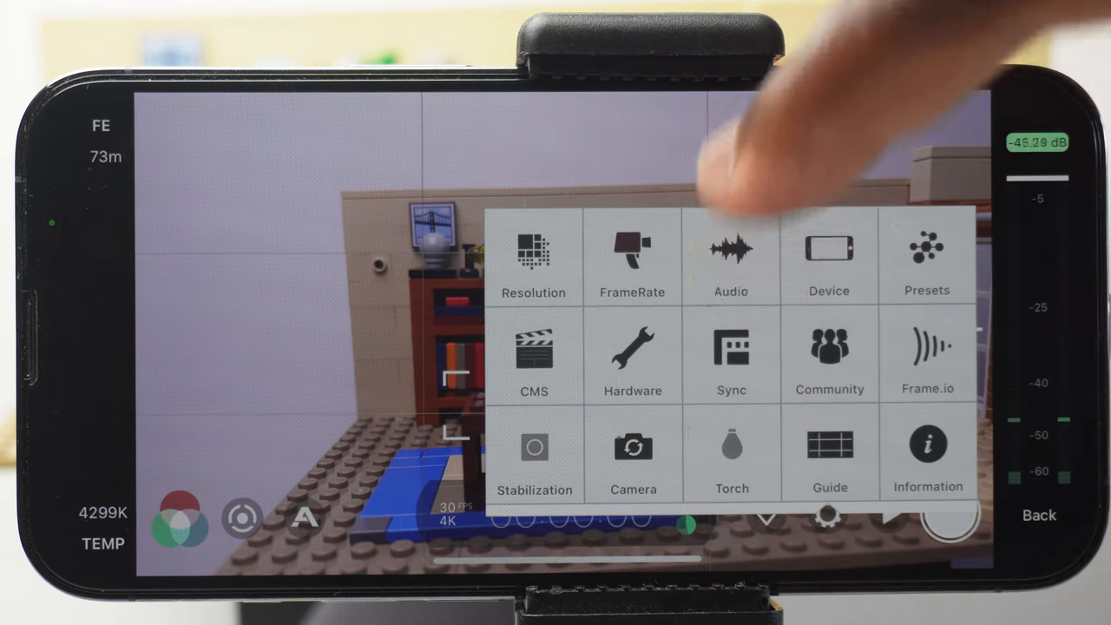
Set audio input to iPhone Mic (Stereo) recording AIFF at a 44.1 kHz sample rate
{"action": "left_click", "coordinate": [731, 256]}
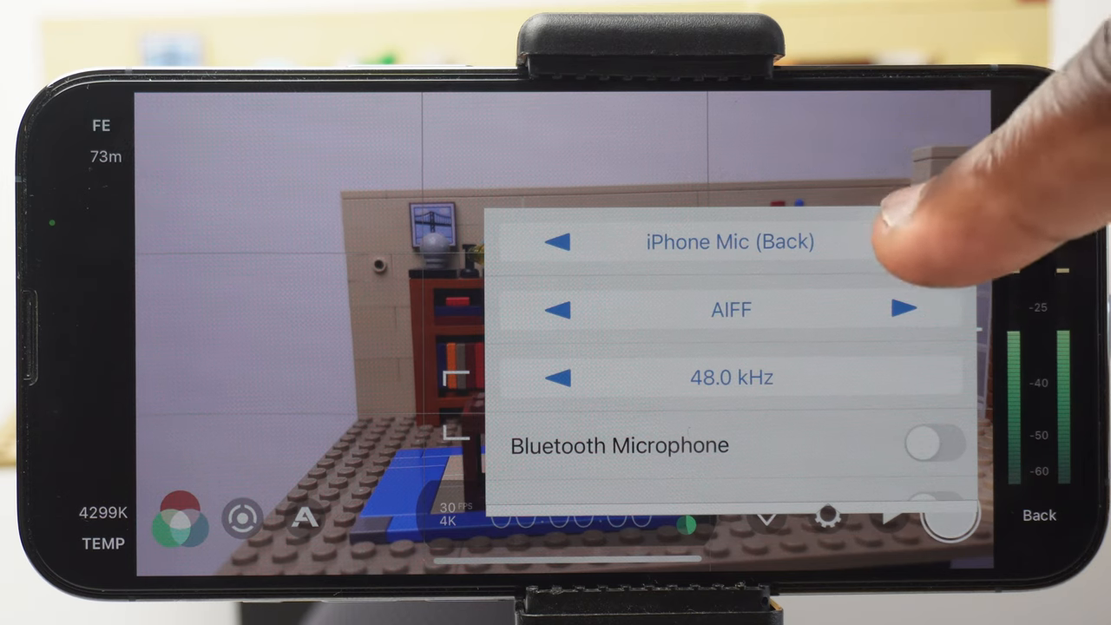
{"action": "left_click", "coordinate": [909, 240]}
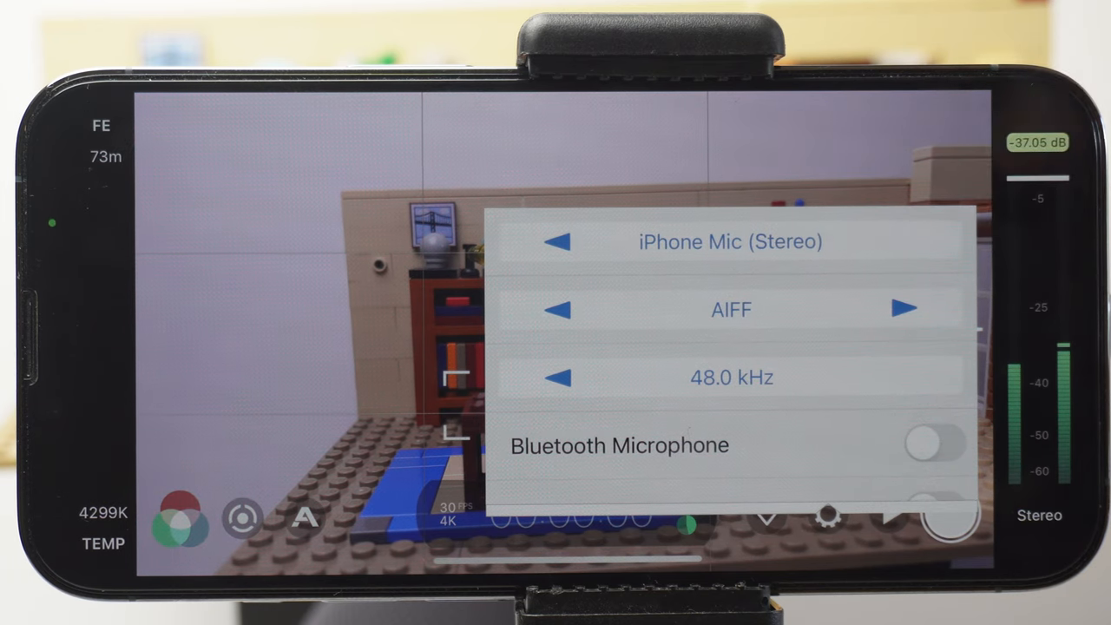
{"action": "left_click", "coordinate": [560, 241]}
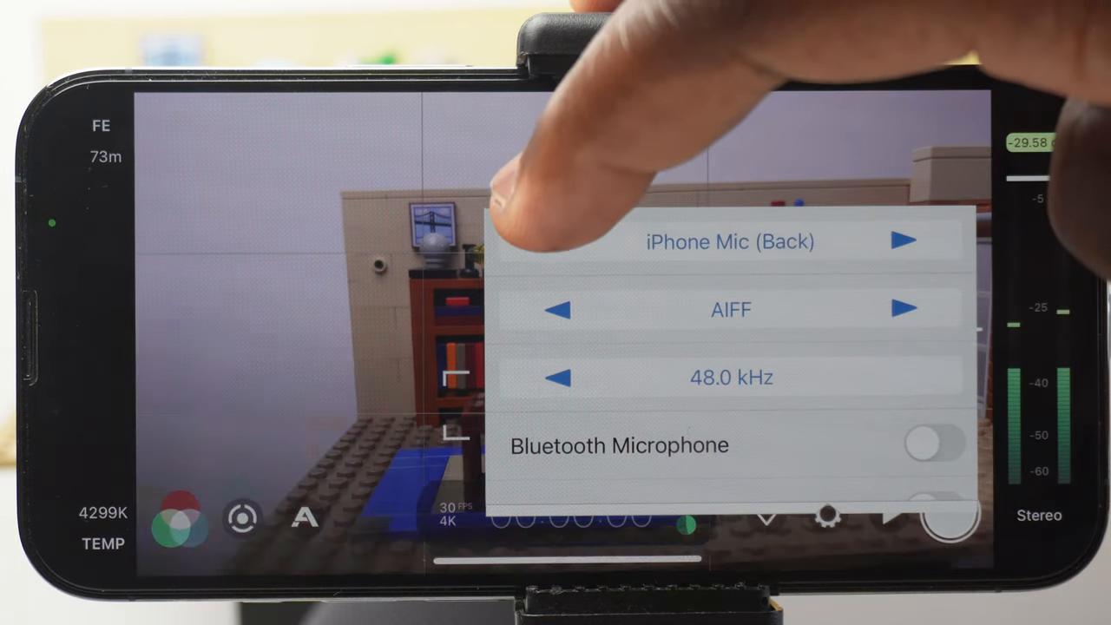
{"action": "left_click", "coordinate": [905, 240]}
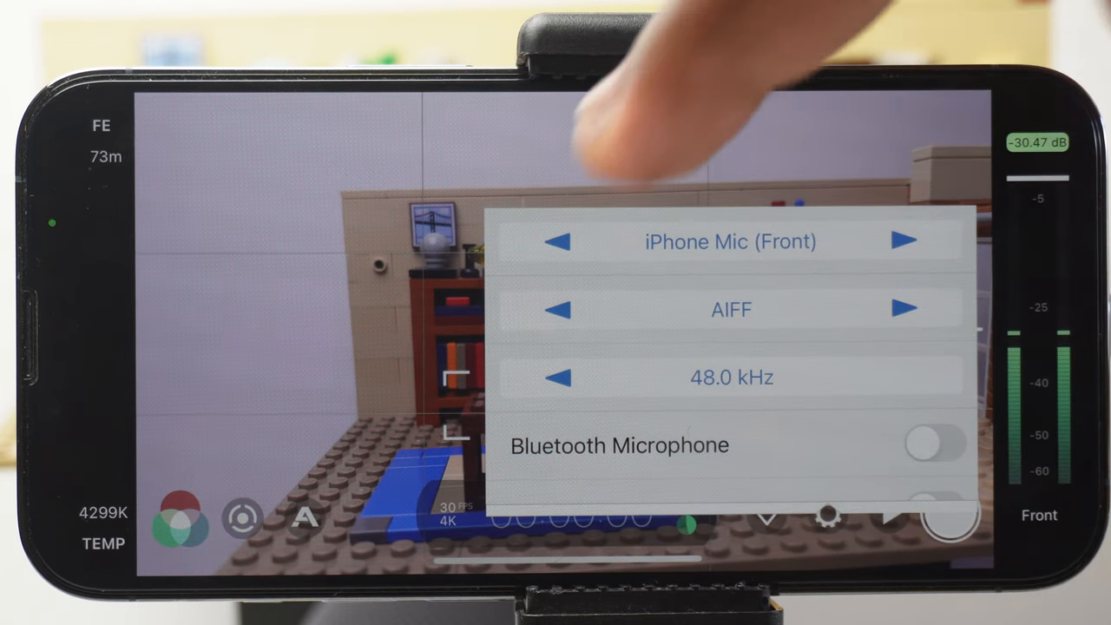
{"action": "left_click", "coordinate": [905, 241]}
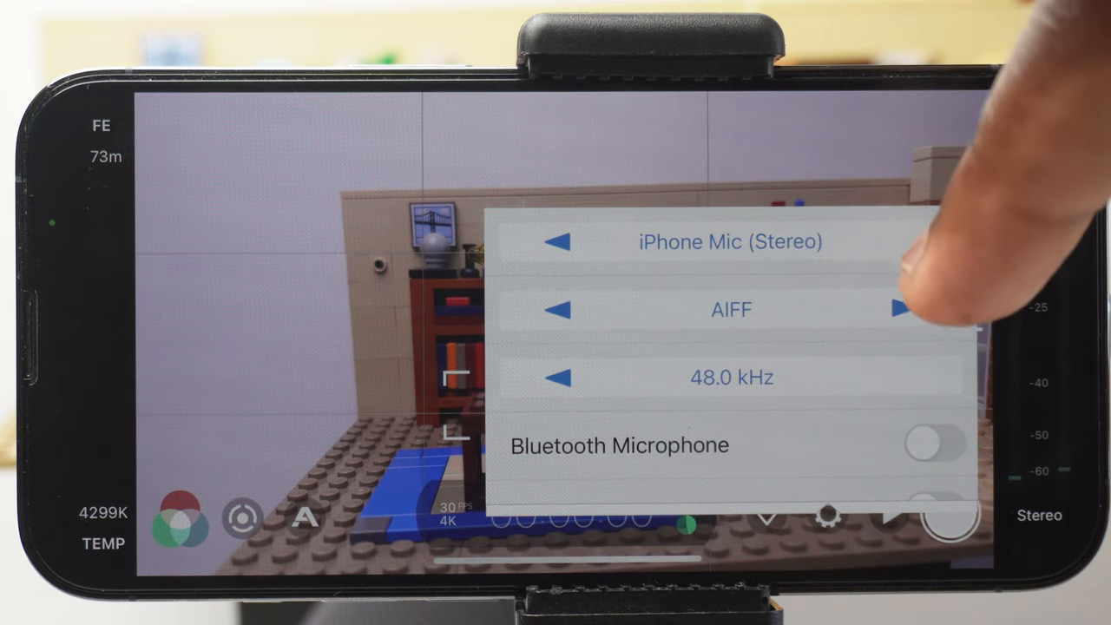
{"action": "left_click", "coordinate": [561, 310]}
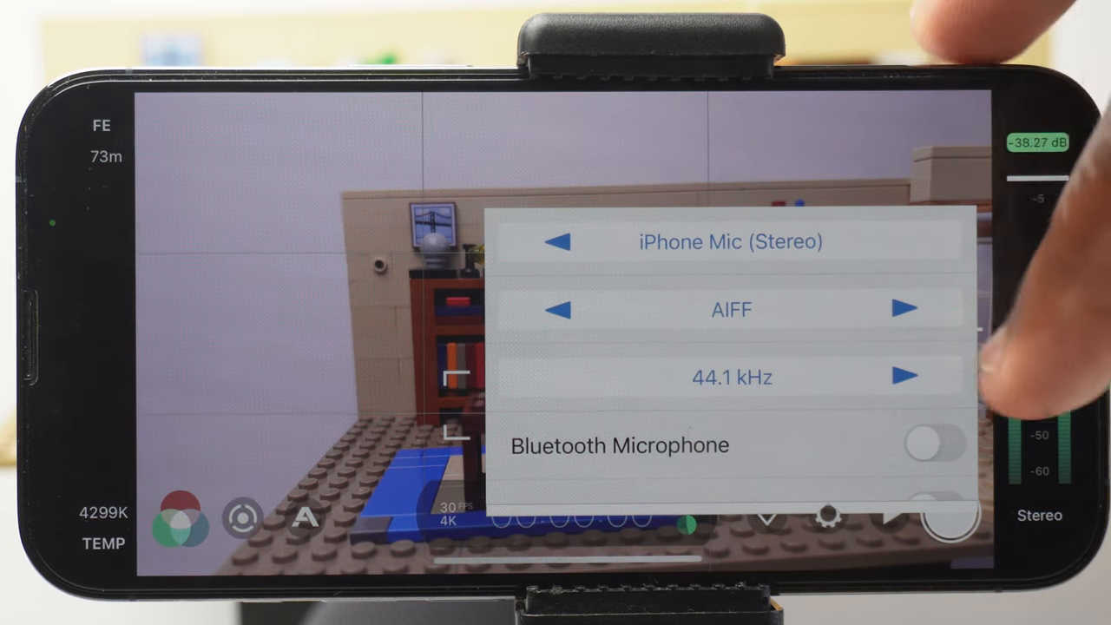
{"action": "left_click", "coordinate": [908, 377]}
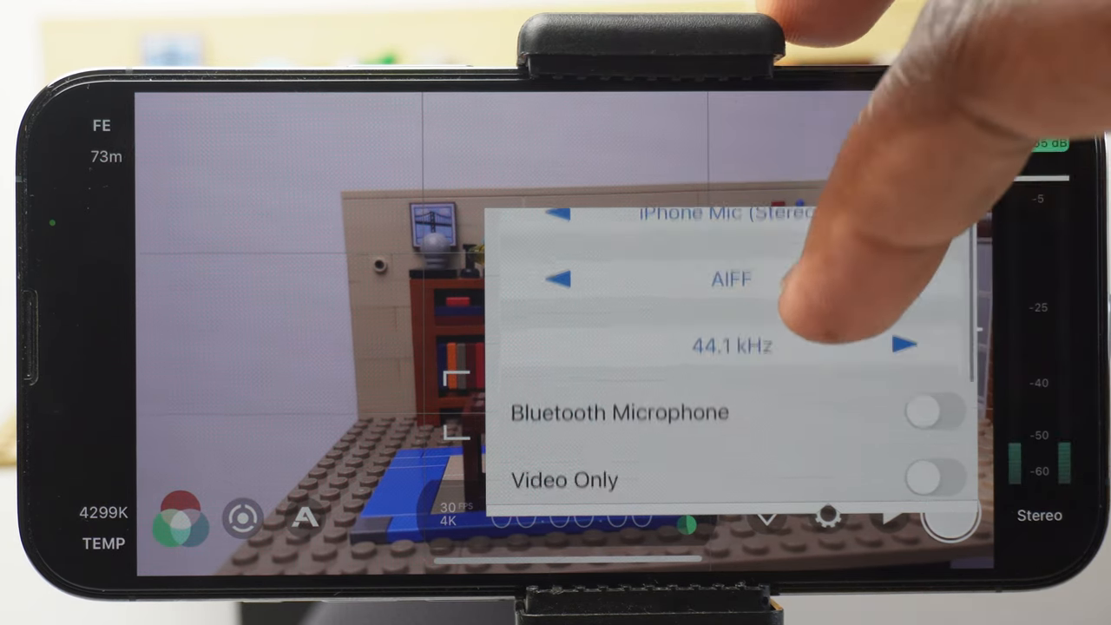
{"action": "scroll", "scroll_direction": "down", "scroll_amount": 3}
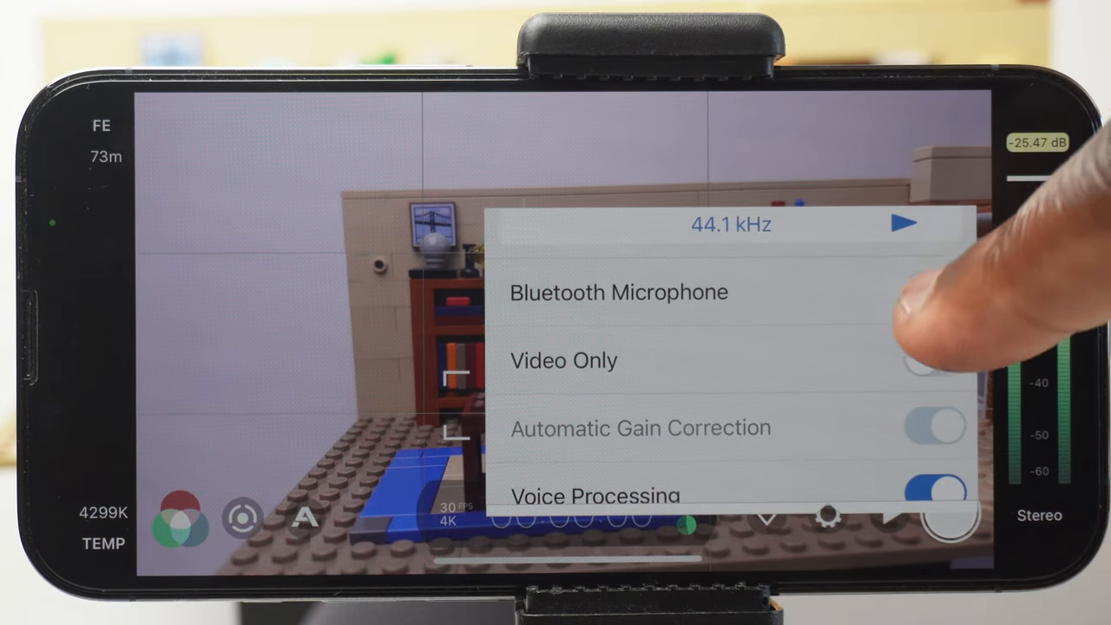
{"action": "left_click", "coordinate": [905, 224]}
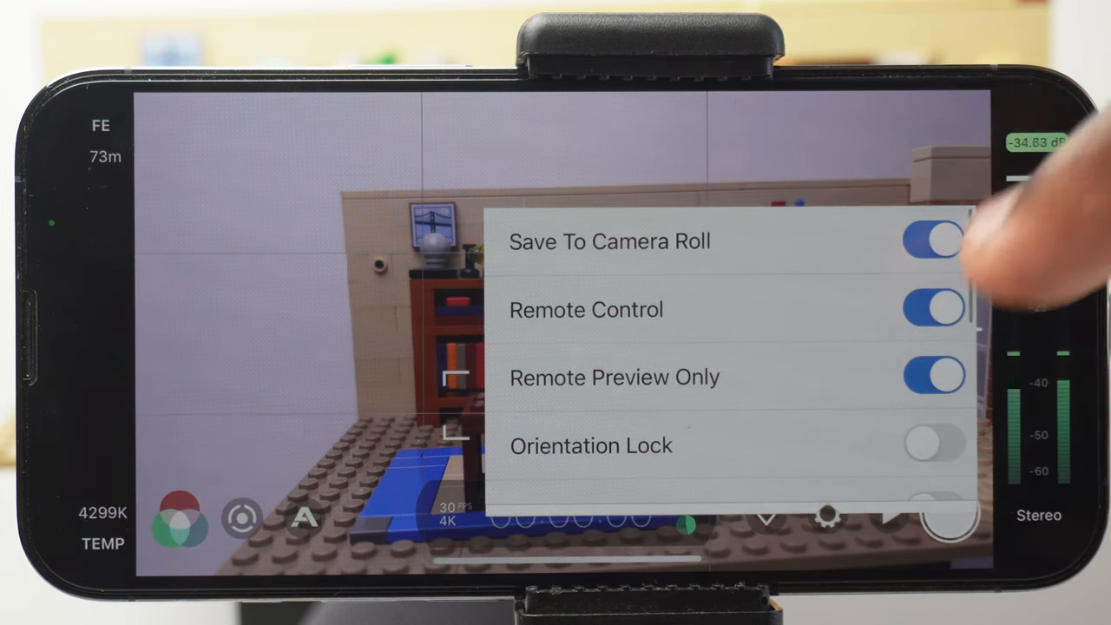
Review the Device toggles, enable Dropped Frame Indicator and close Settings
{"action": "left_click", "coordinate": [933, 310]}
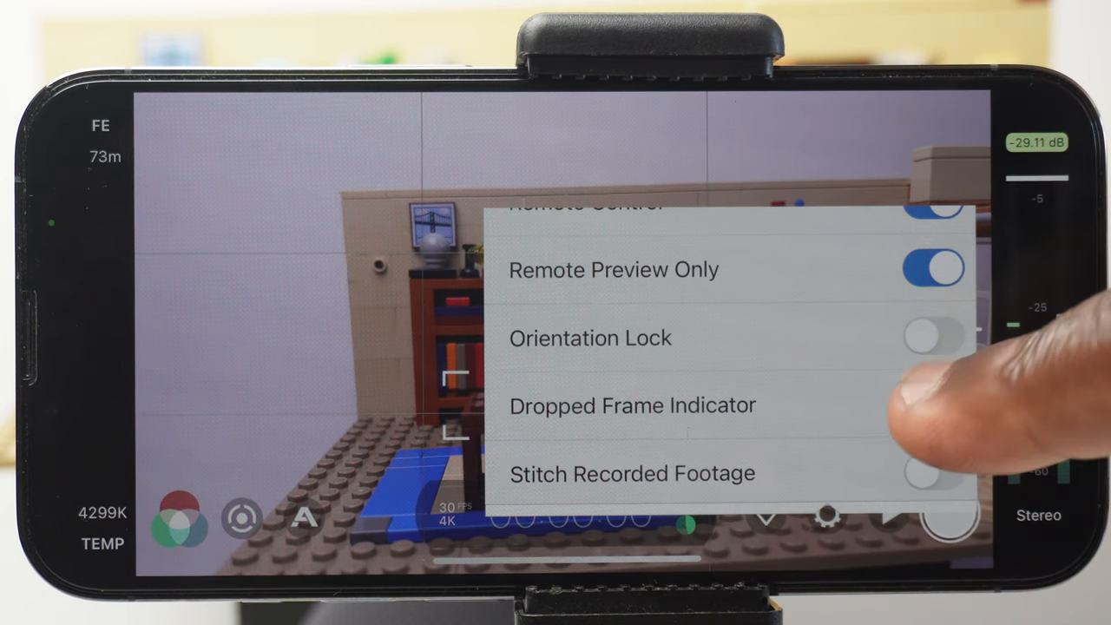
{"action": "left_click", "coordinate": [934, 406]}
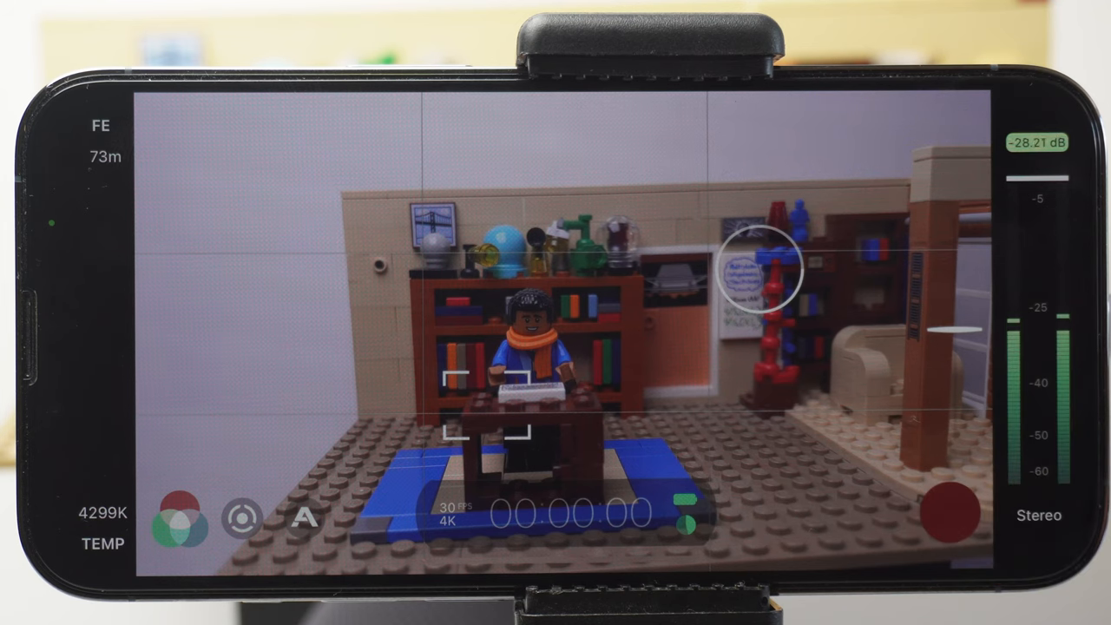
Record and stop a roughly seven-second test clip of the LEGO desk scene
{"action": "left_click", "coordinate": [935, 507]}
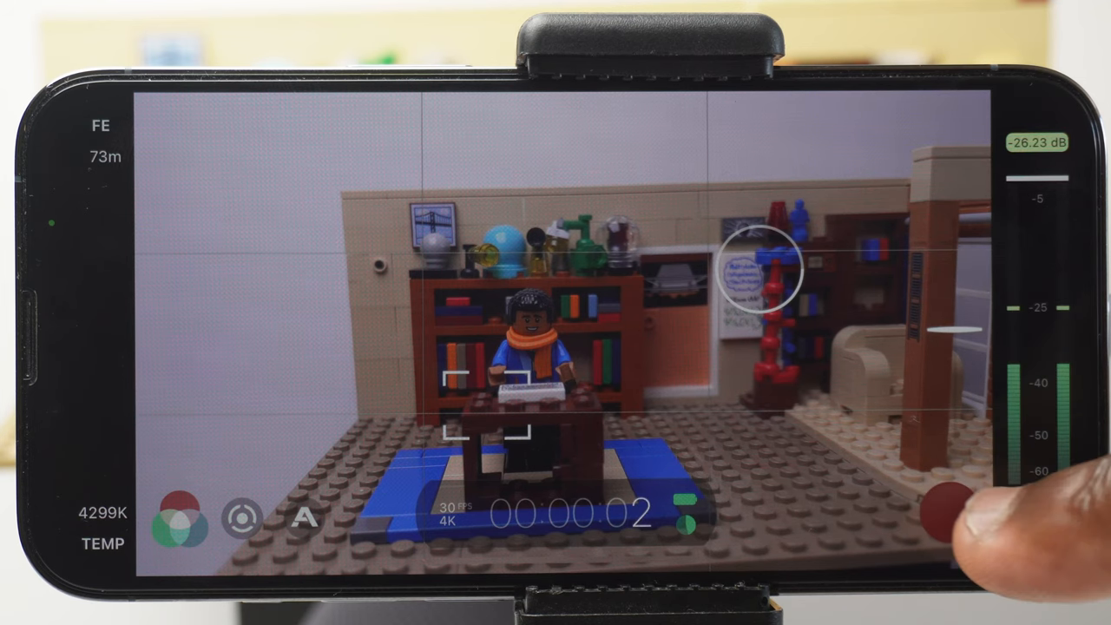
{"action": "left_click", "coordinate": [950, 512]}
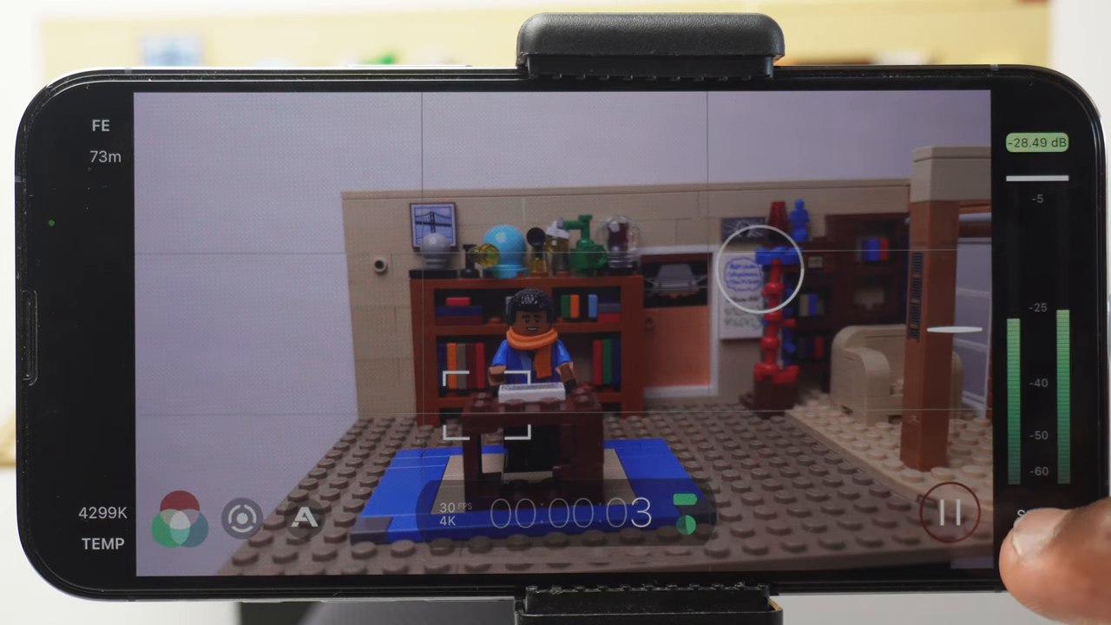
{"action": "left_click", "coordinate": [947, 512]}
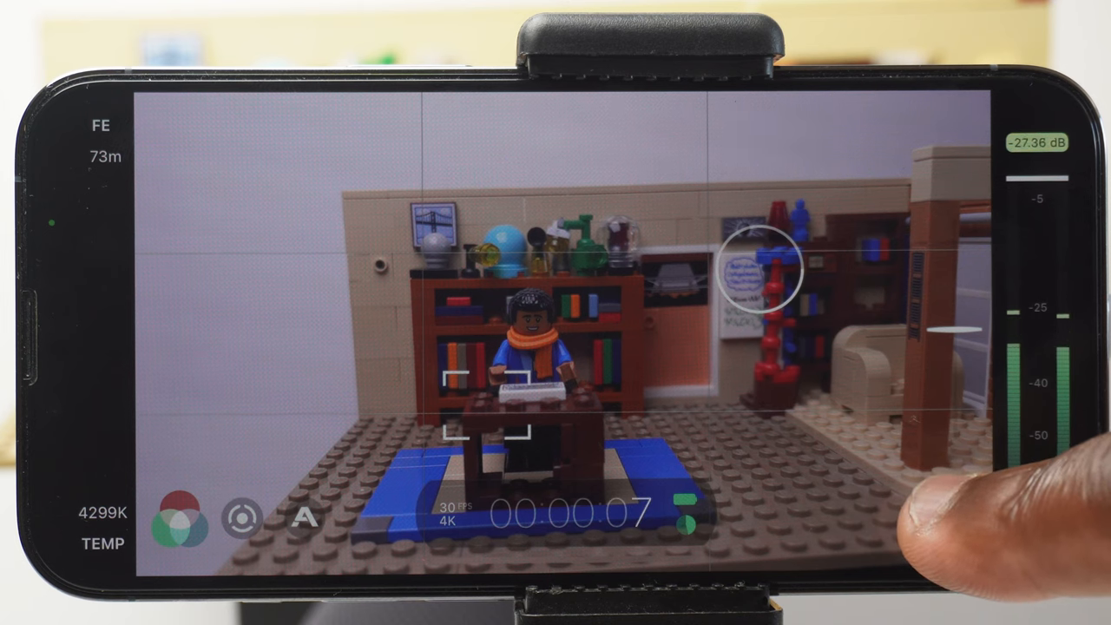
{"action": "left_click", "coordinate": [946, 513]}
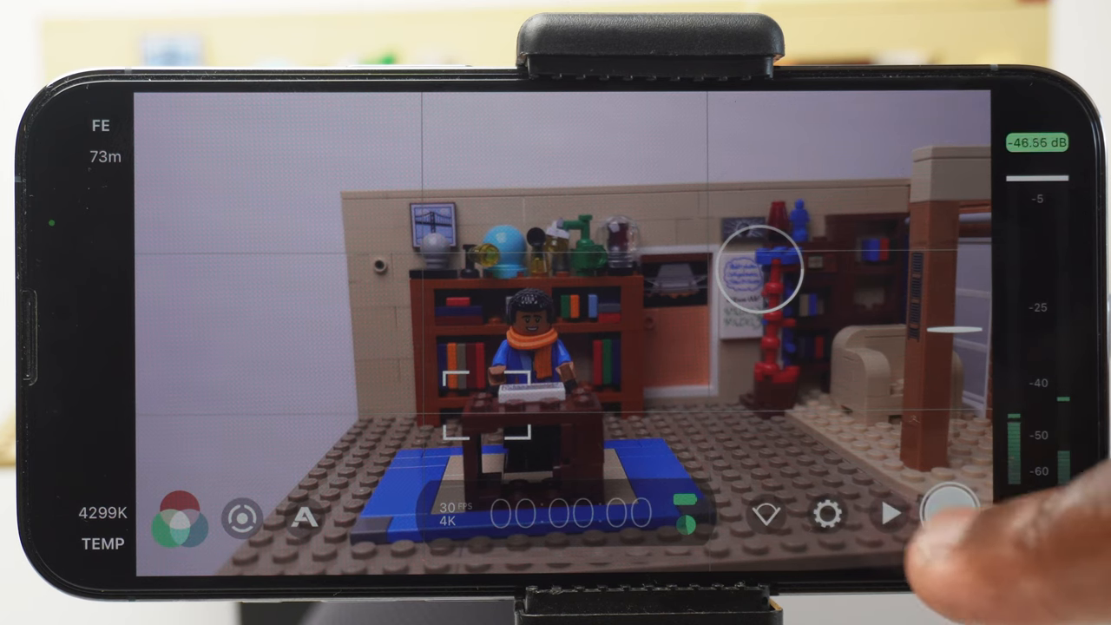
{"action": "left_click", "coordinate": [828, 515]}
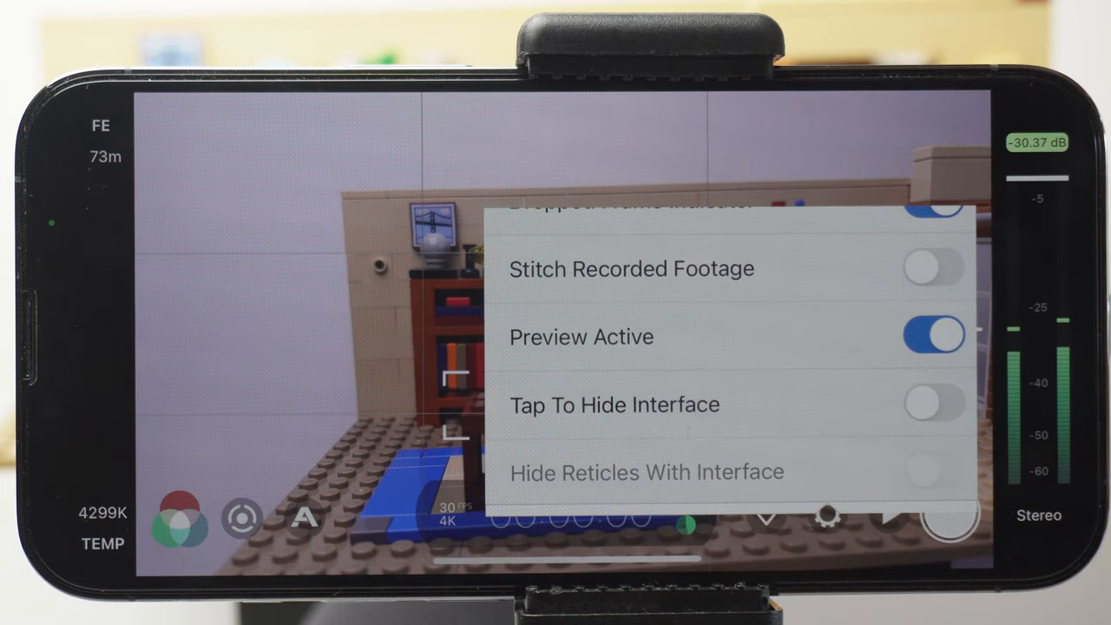
In Device settings, switch on Tap To Hide Interface
{"action": "left_click", "coordinate": [933, 337]}
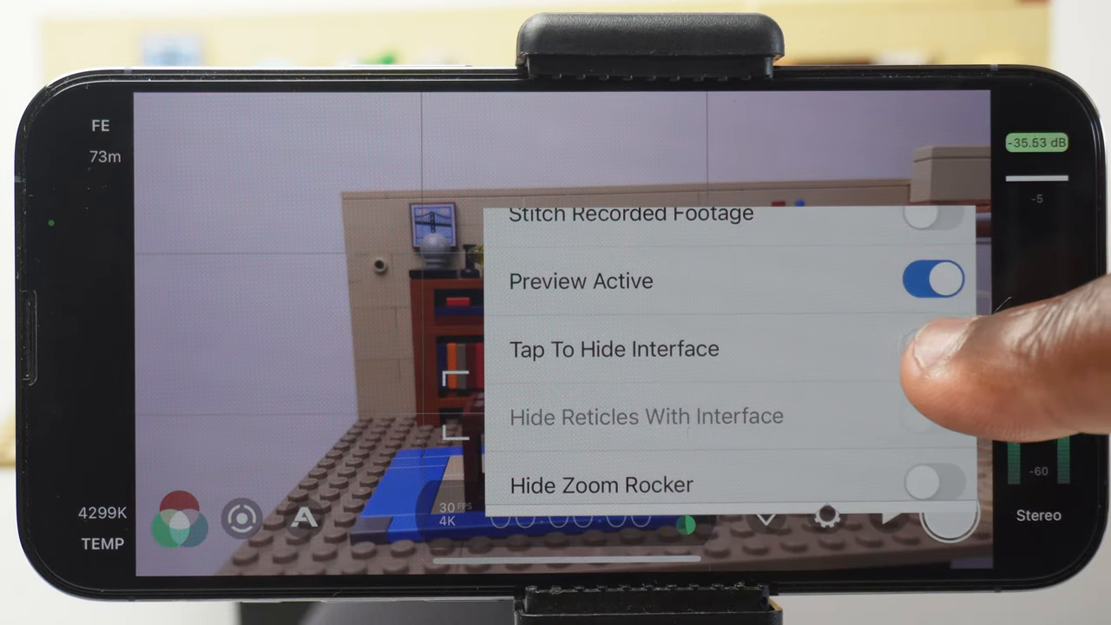
{"action": "left_click", "coordinate": [933, 348]}
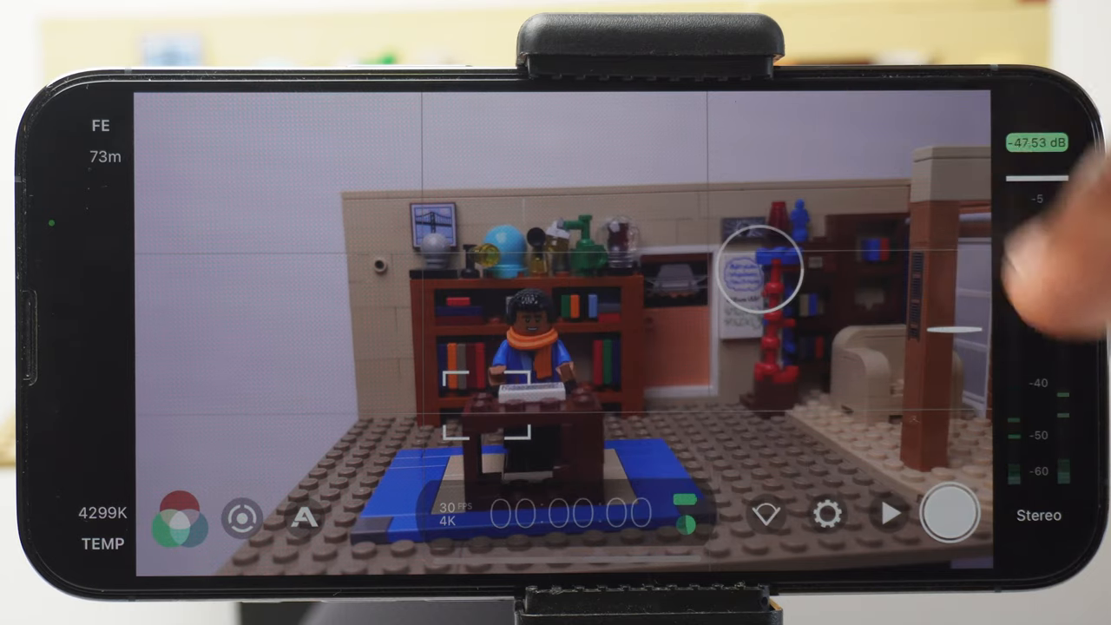
{"action": "left_click", "coordinate": [951, 515]}
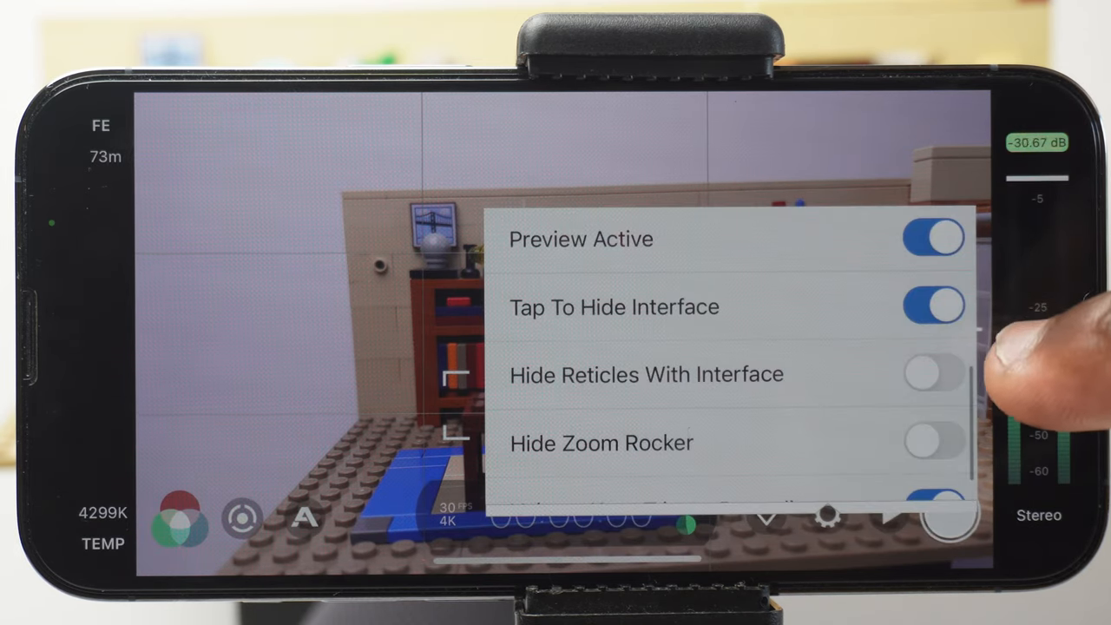
{"action": "left_click", "coordinate": [933, 374]}
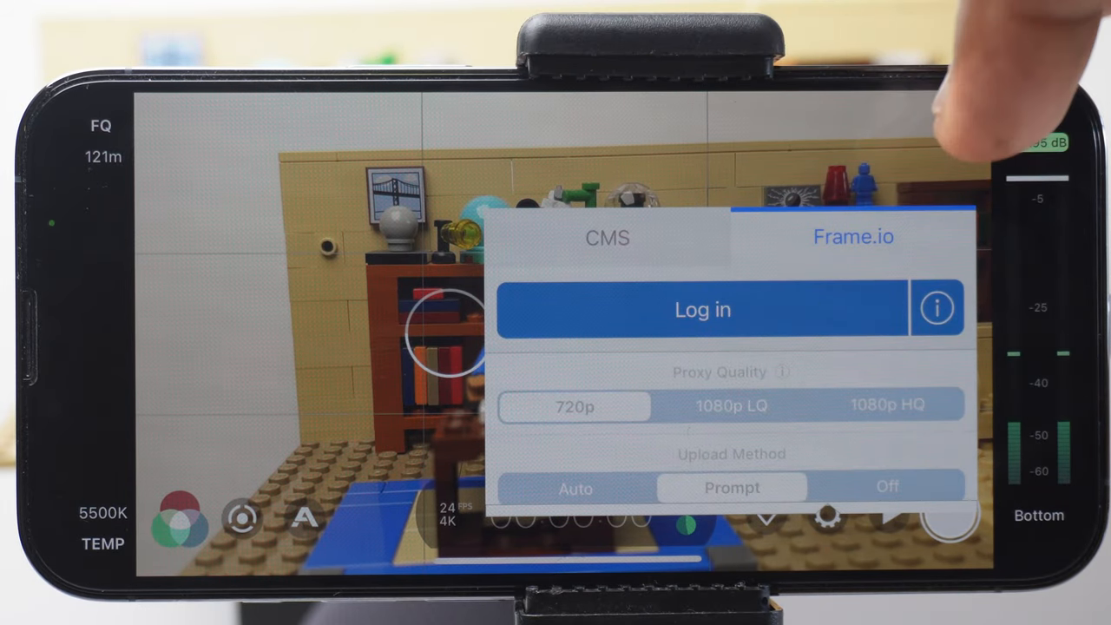
Rename the CMS Production from Untitled to 'lego', giving clip names like lego_1A_3_C7F1.mov
{"action": "left_click", "coordinate": [607, 237]}
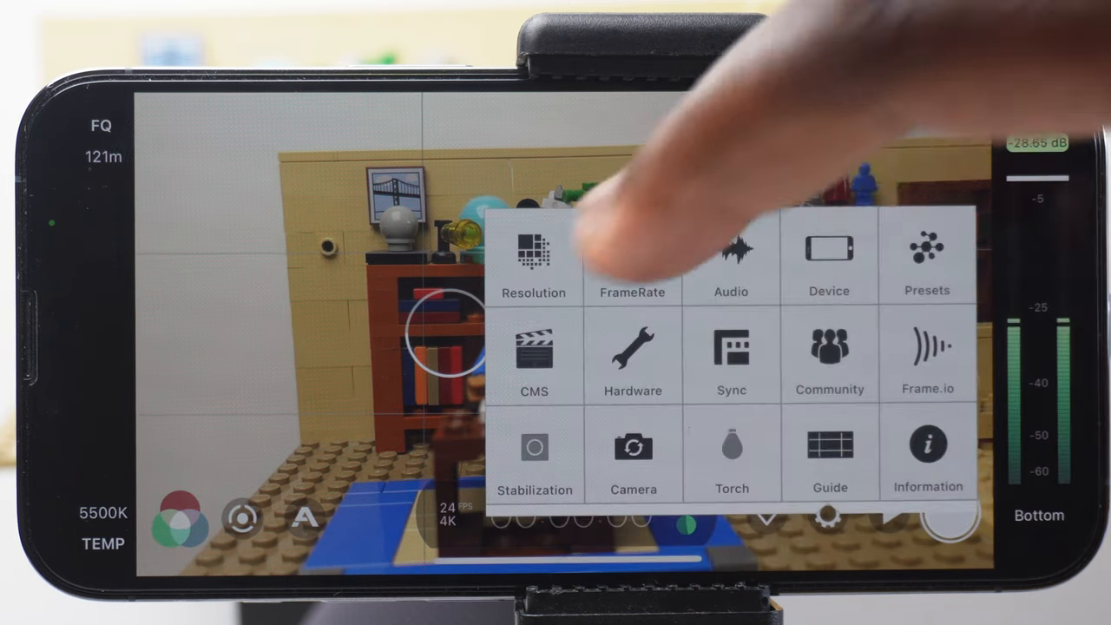
{"action": "left_click", "coordinate": [534, 356]}
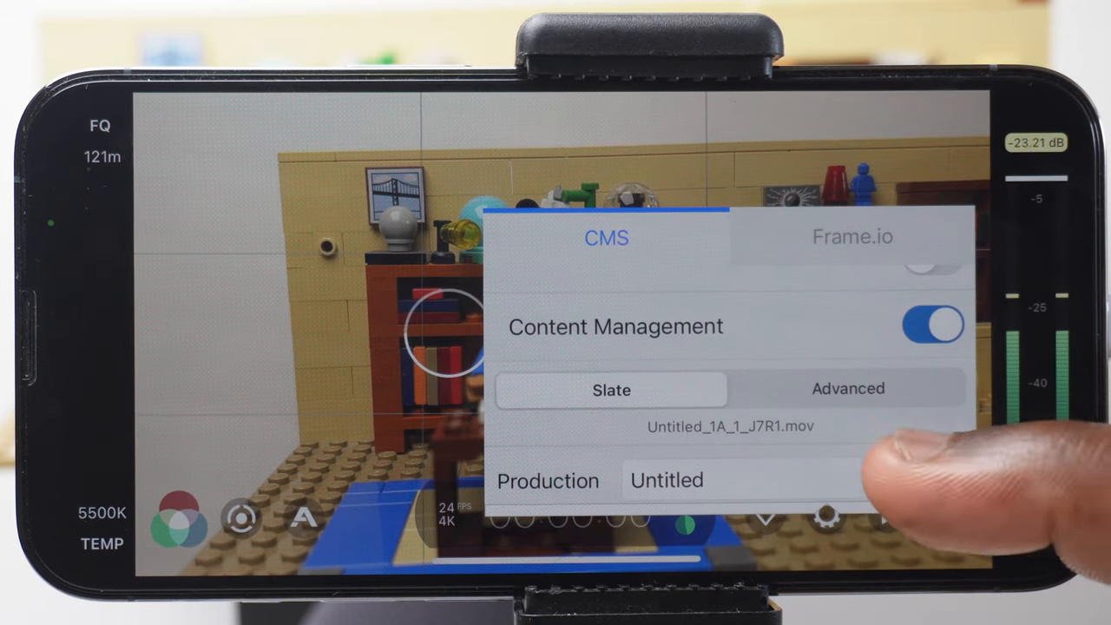
{"action": "scroll", "scroll_direction": "down", "scroll_amount": 3}
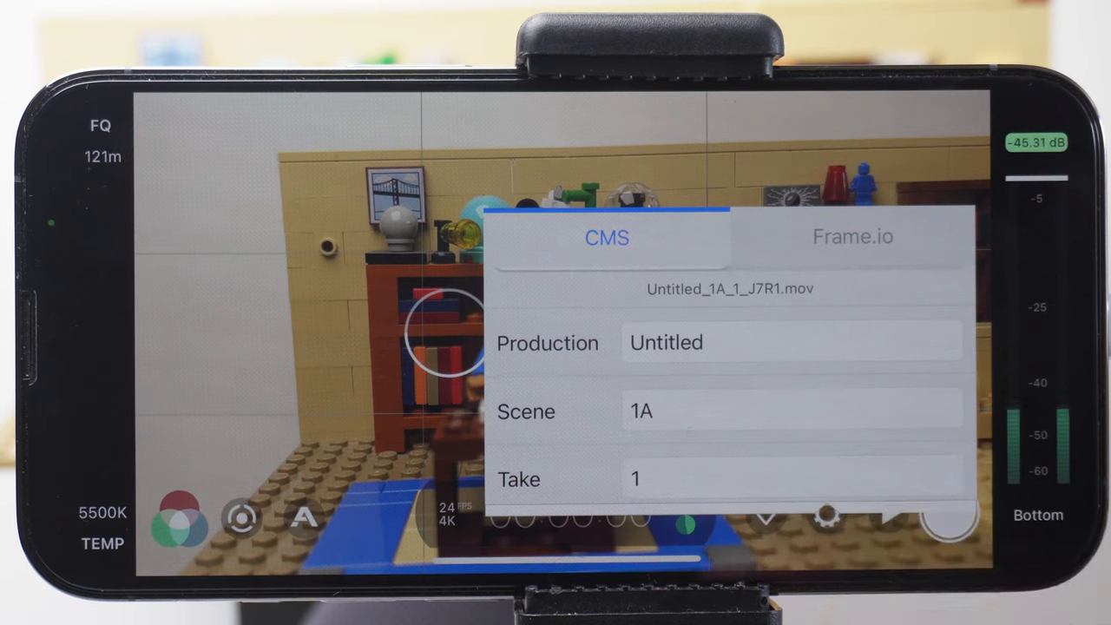
{"action": "left_click", "coordinate": [790, 342]}
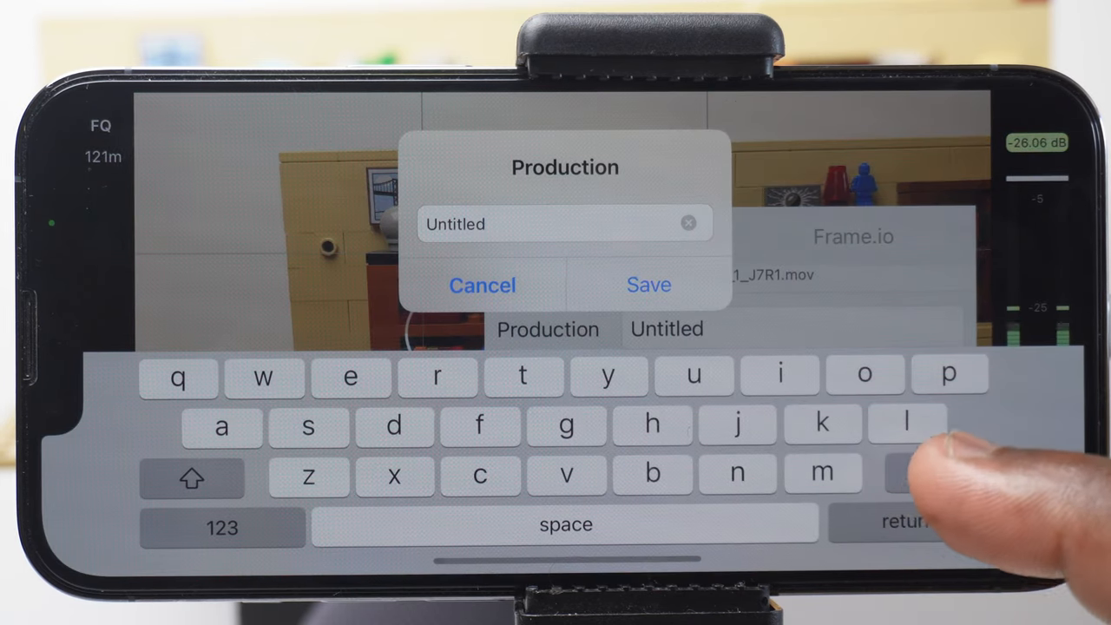
{"action": "left_click", "coordinate": [688, 224]}
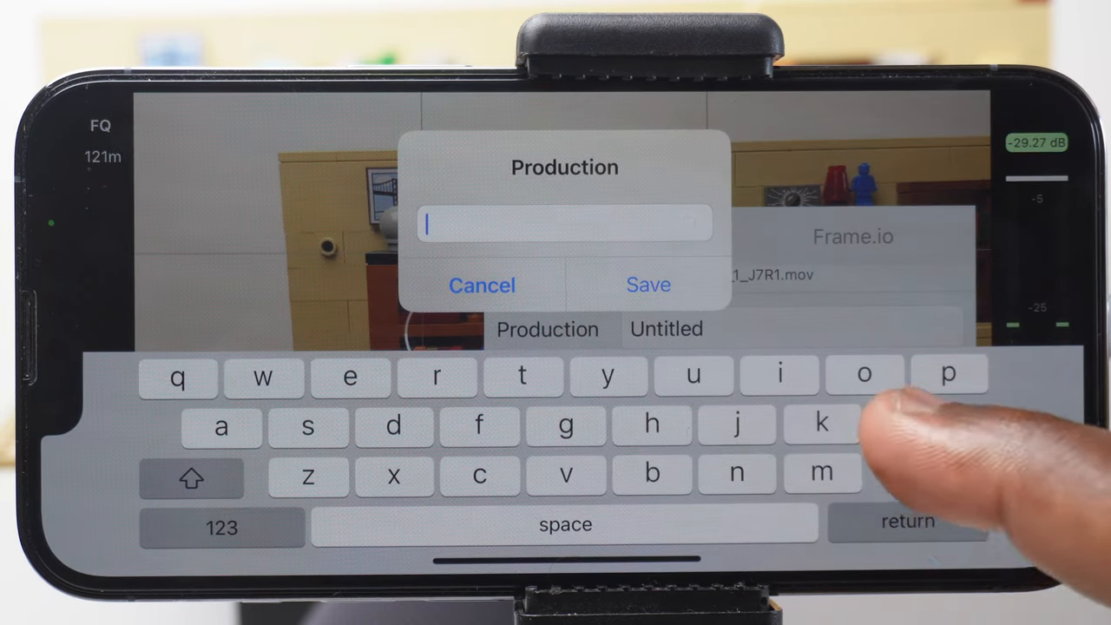
{"action": "type", "text": "leg"}
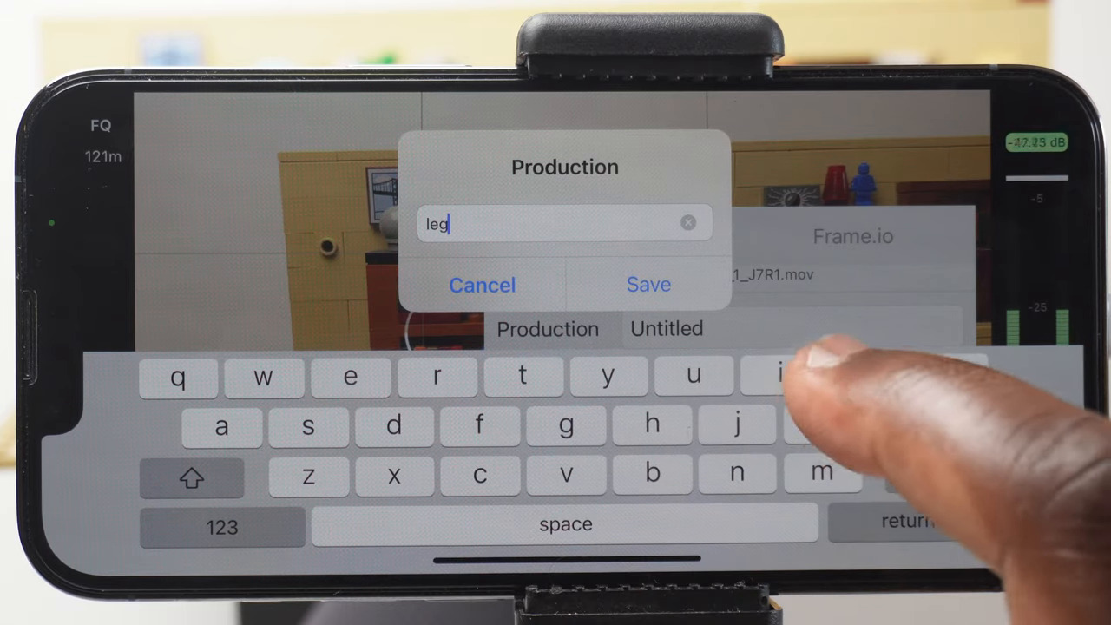
{"action": "left_click", "coordinate": [649, 285]}
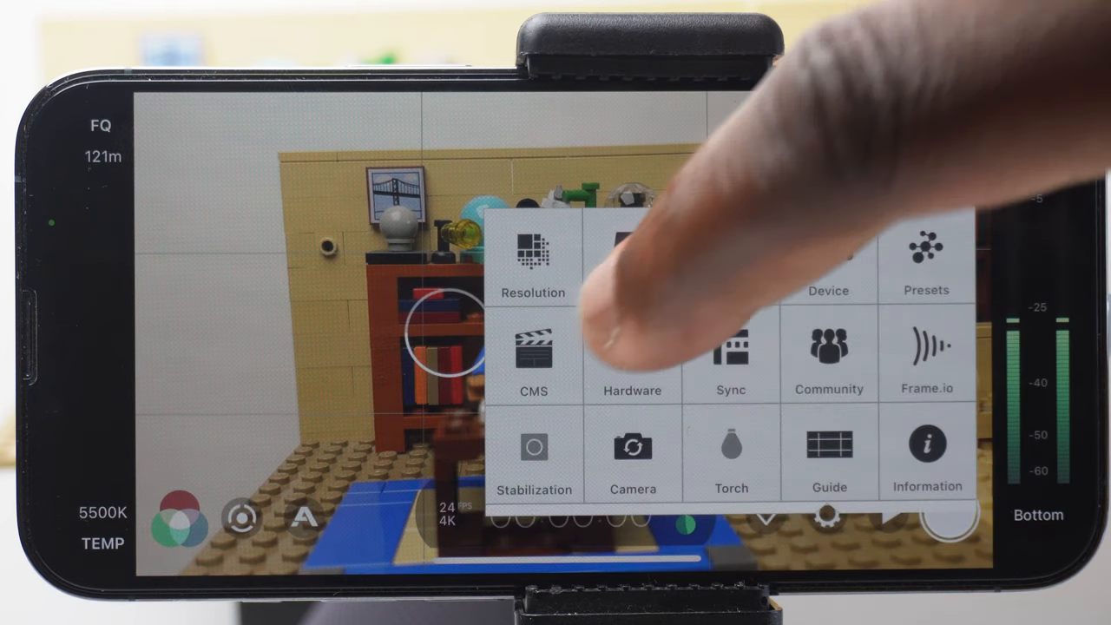
{"action": "left_click", "coordinate": [533, 356]}
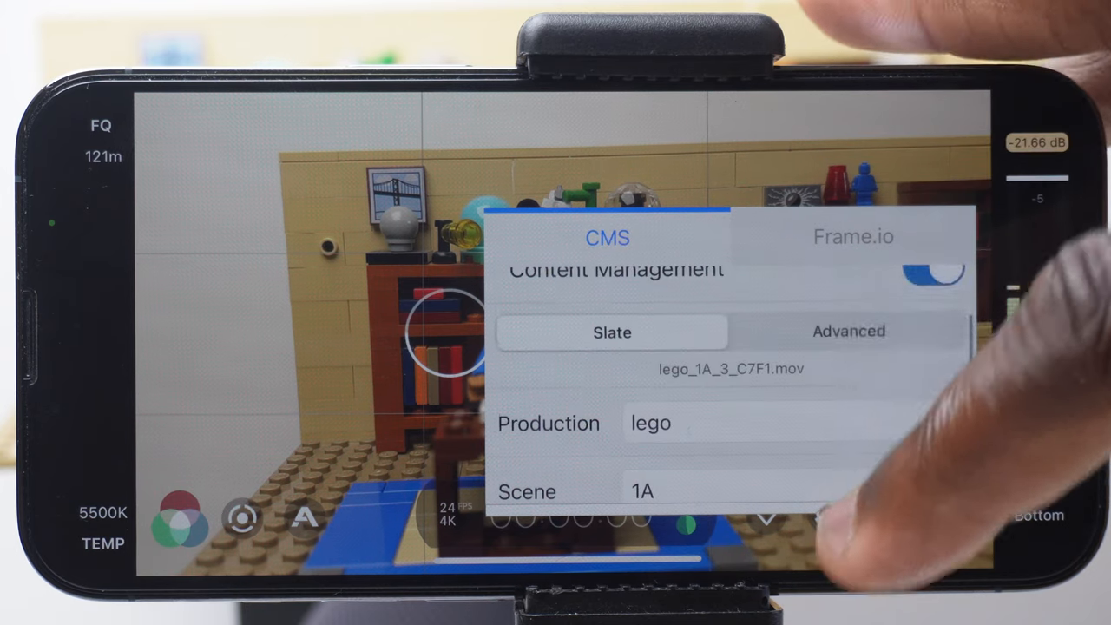
Scroll through the CMS Camera, Reel, Clip and Date fields, then view Frame.io upload options
{"action": "left_click", "coordinate": [848, 330]}
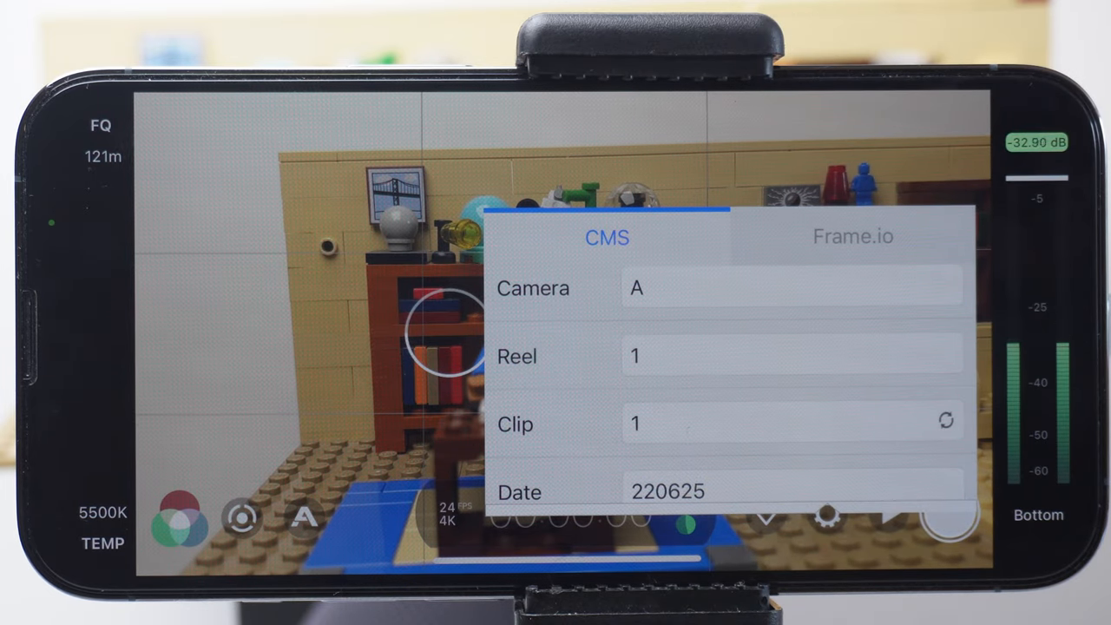
{"action": "left_click", "coordinate": [853, 236]}
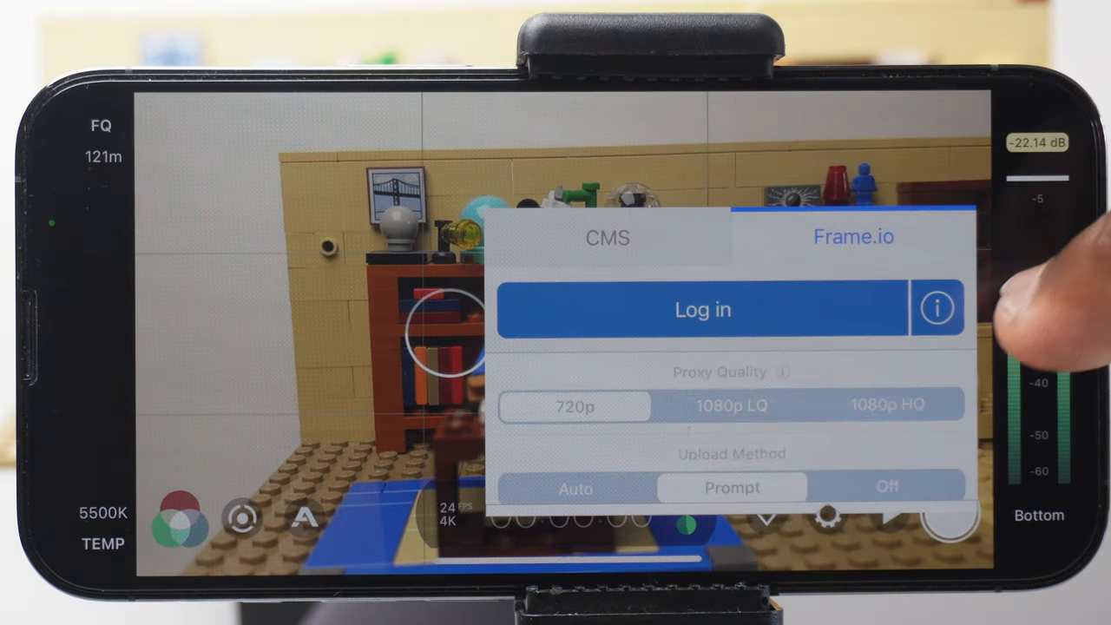
{"action": "left_click", "coordinate": [936, 308]}
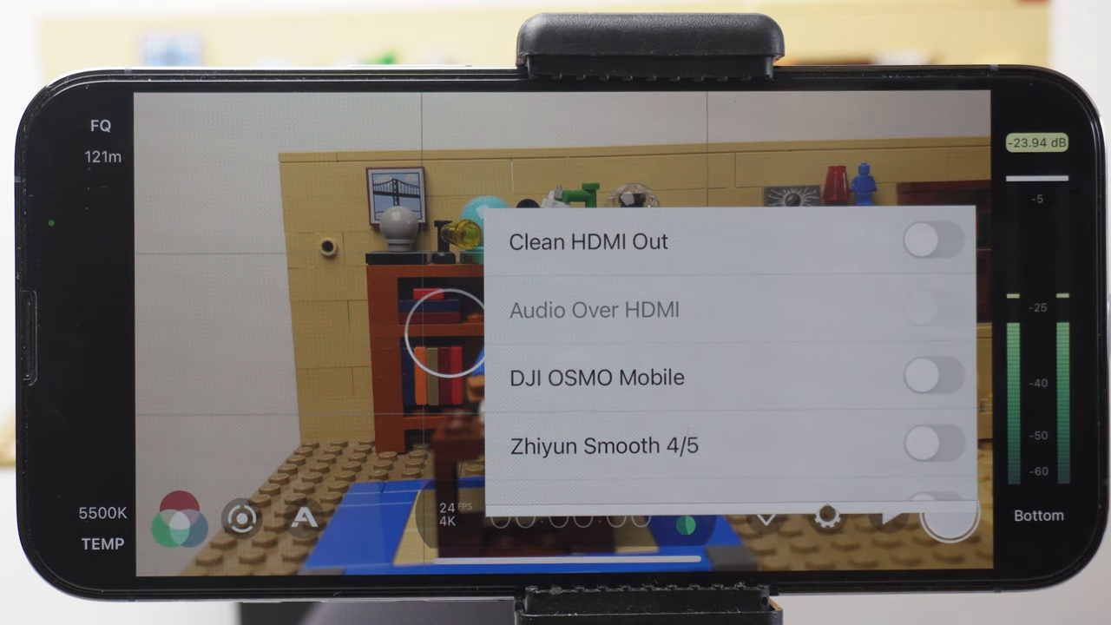
Toggle Clean HDMI Out and Audio Over HDMI on, then back off
{"action": "left_click", "coordinate": [932, 242]}
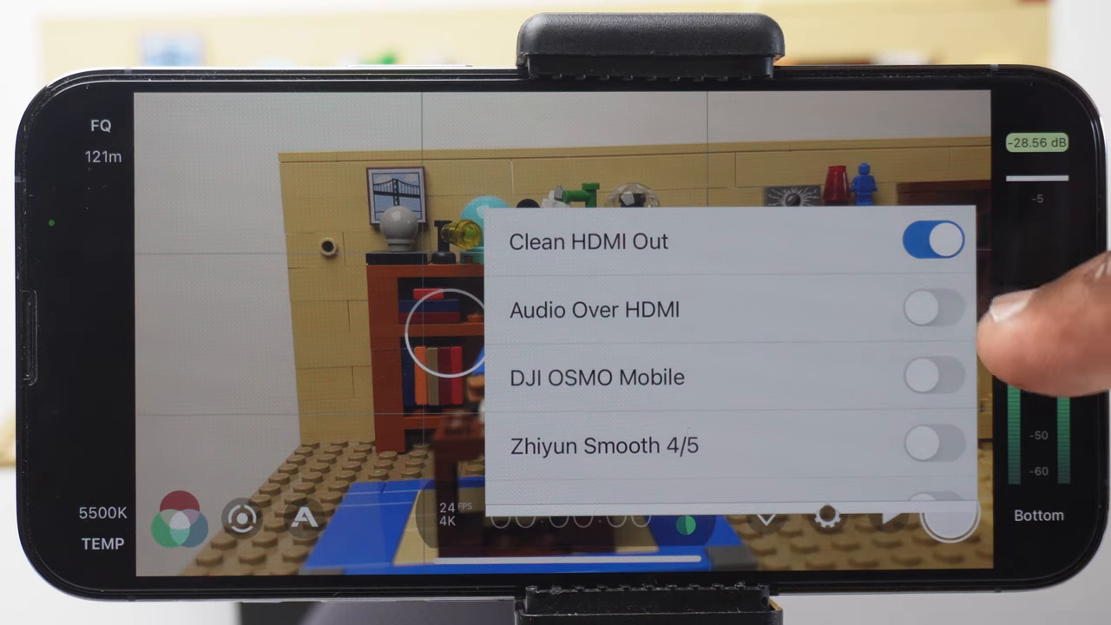
{"action": "left_click", "coordinate": [932, 310]}
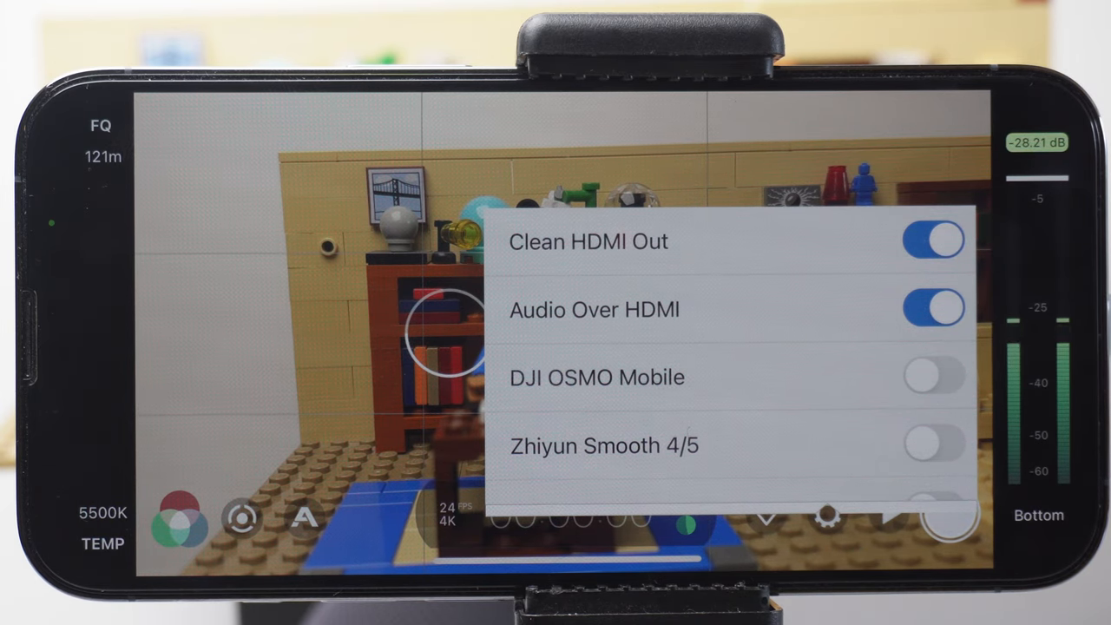
{"action": "left_click", "coordinate": [934, 241]}
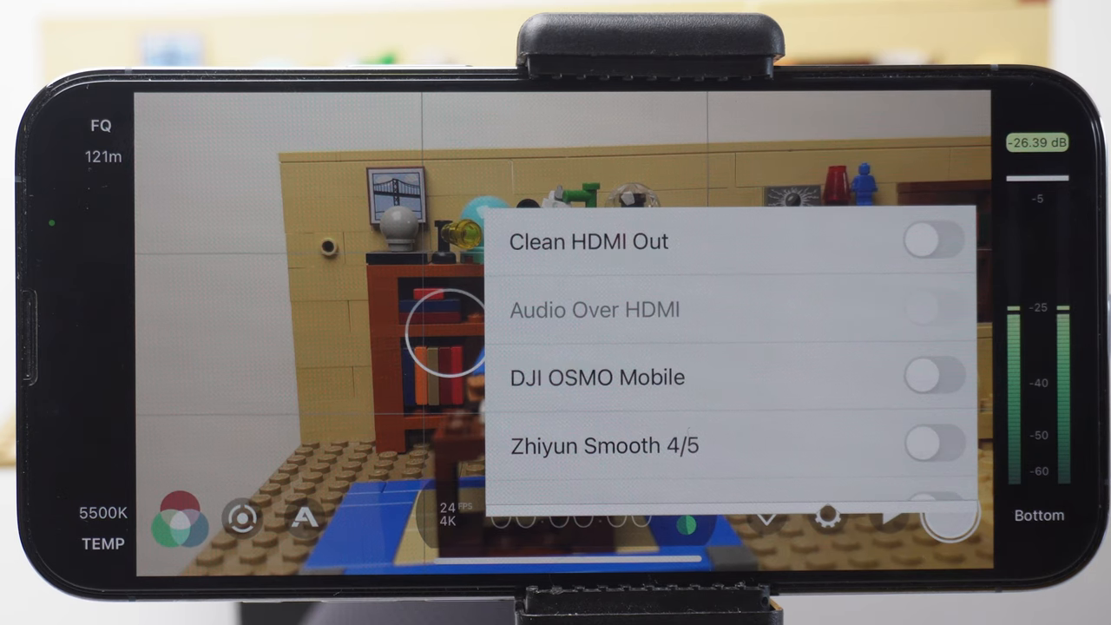
{"action": "scroll", "scroll_direction": "down", "scroll_amount": 3}
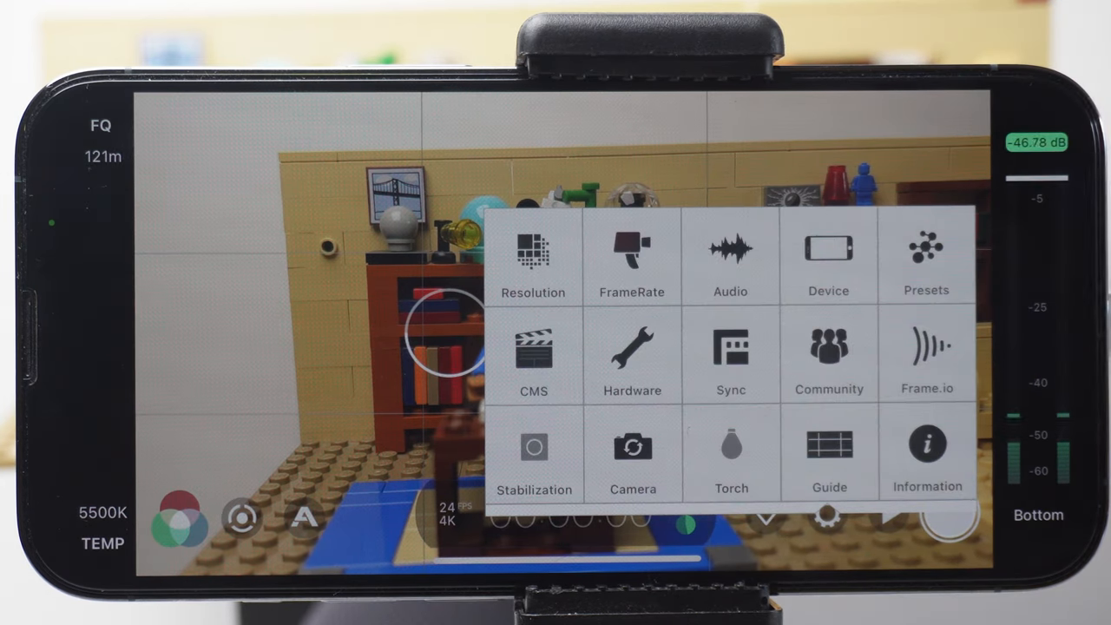
Preview Off, Standard and Cinematic stabilization modes, then close settings
{"action": "left_click", "coordinate": [731, 356]}
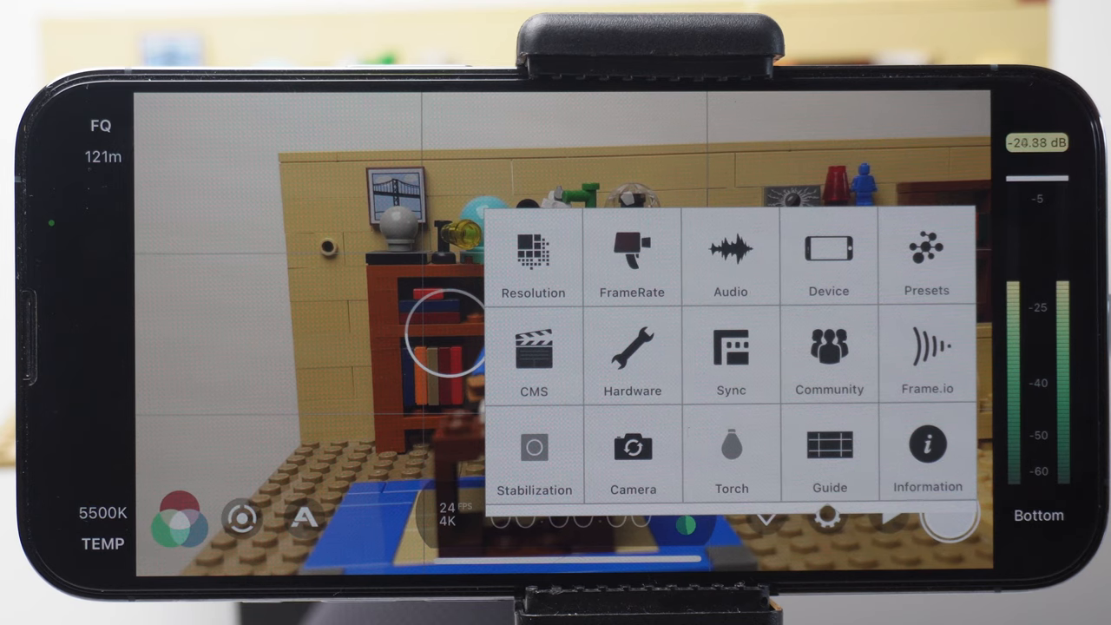
{"action": "left_click", "coordinate": [534, 447]}
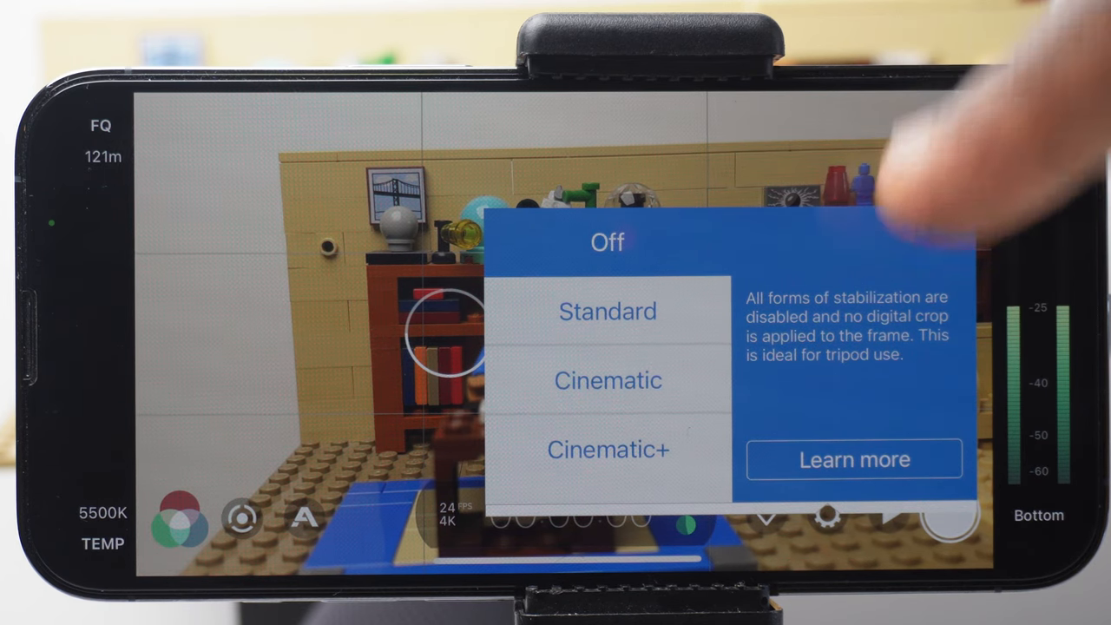
{"action": "left_click", "coordinate": [607, 311]}
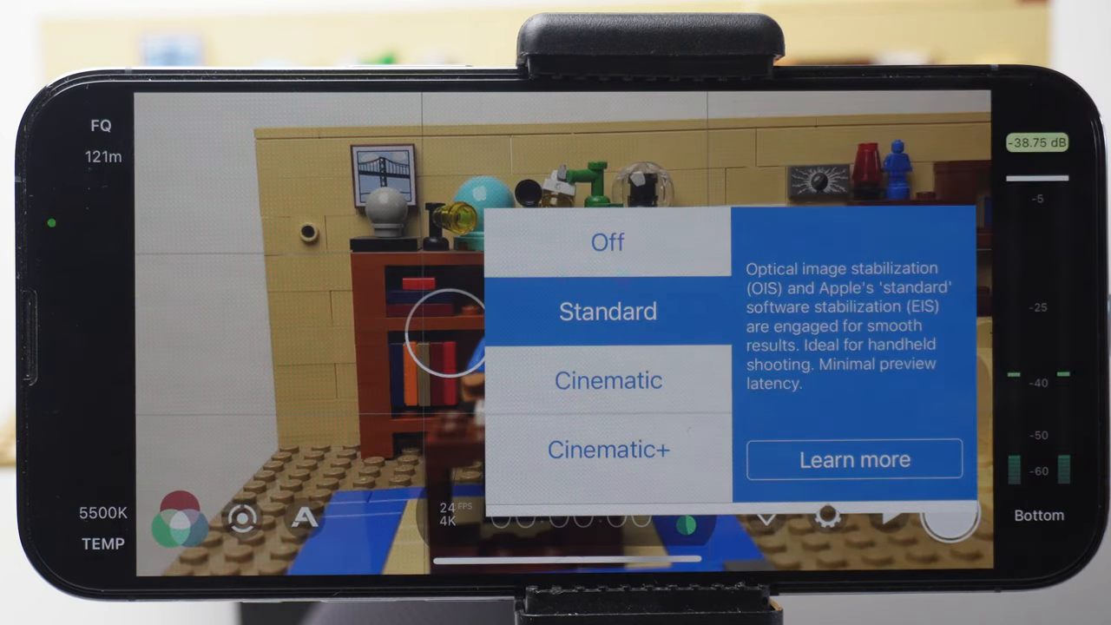
{"action": "left_click", "coordinate": [608, 382]}
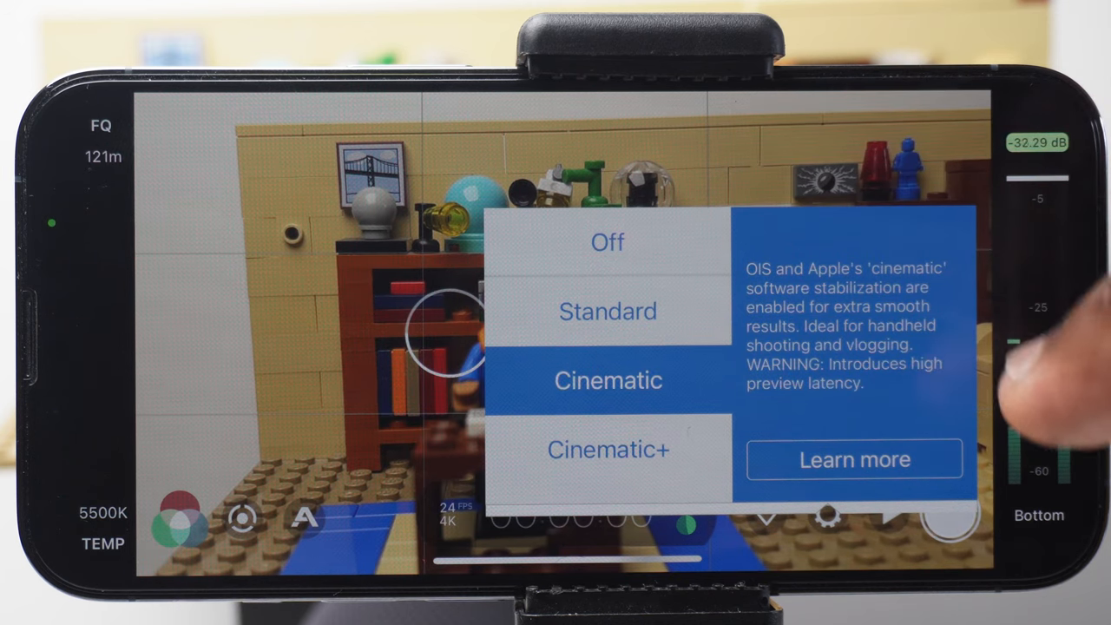
{"action": "left_click", "coordinate": [608, 449]}
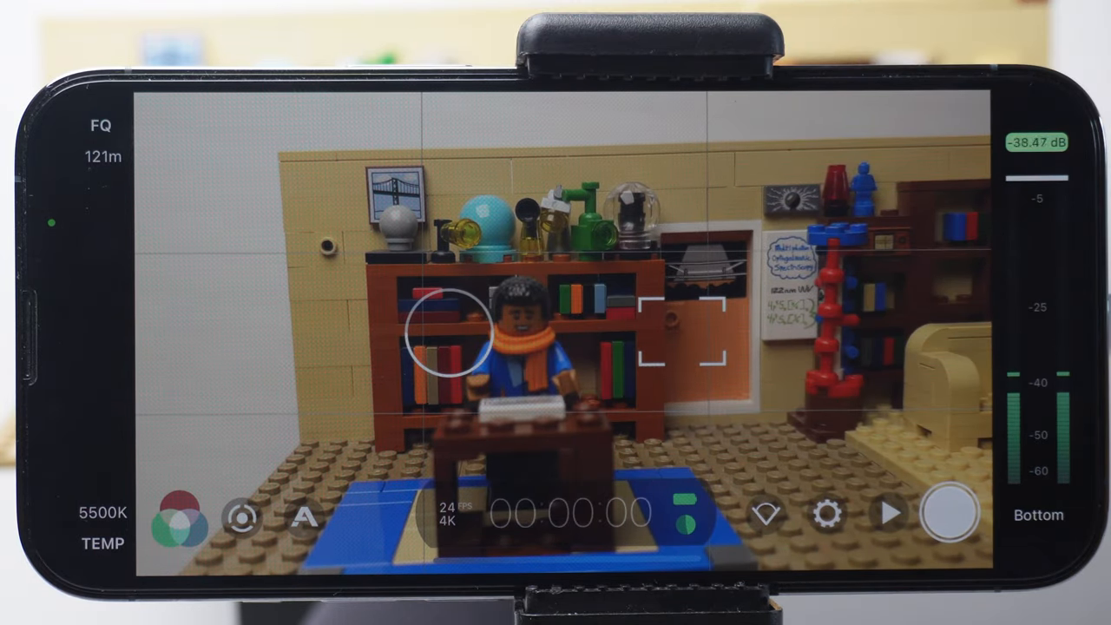
Try the Ultra Wide and Tele lenses from the lens picker
{"action": "left_click", "coordinate": [826, 515]}
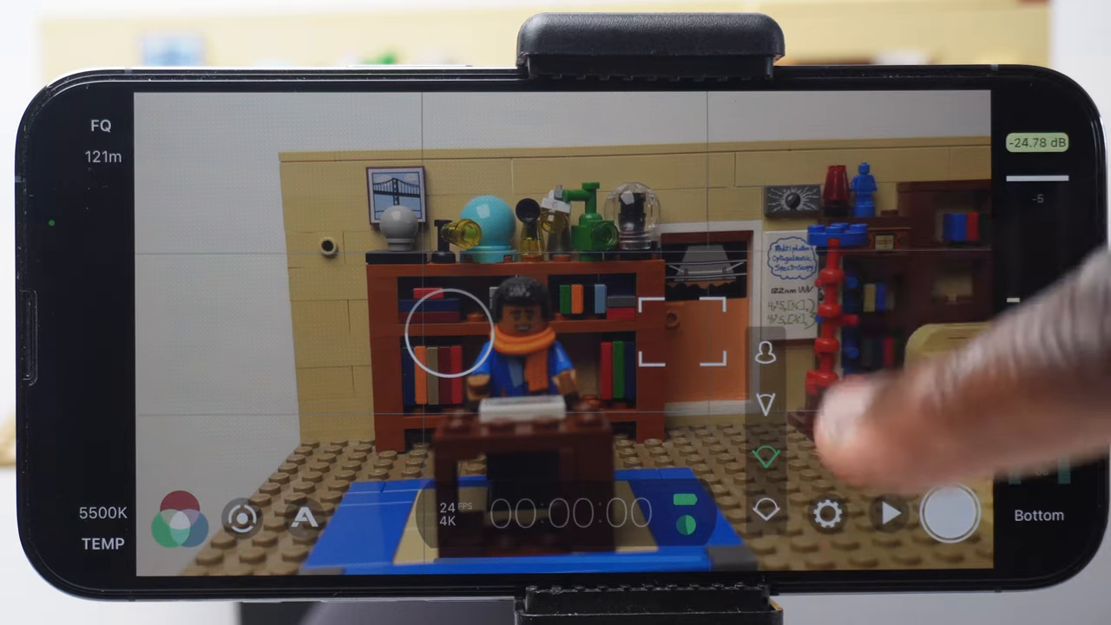
{"action": "left_click", "coordinate": [767, 456]}
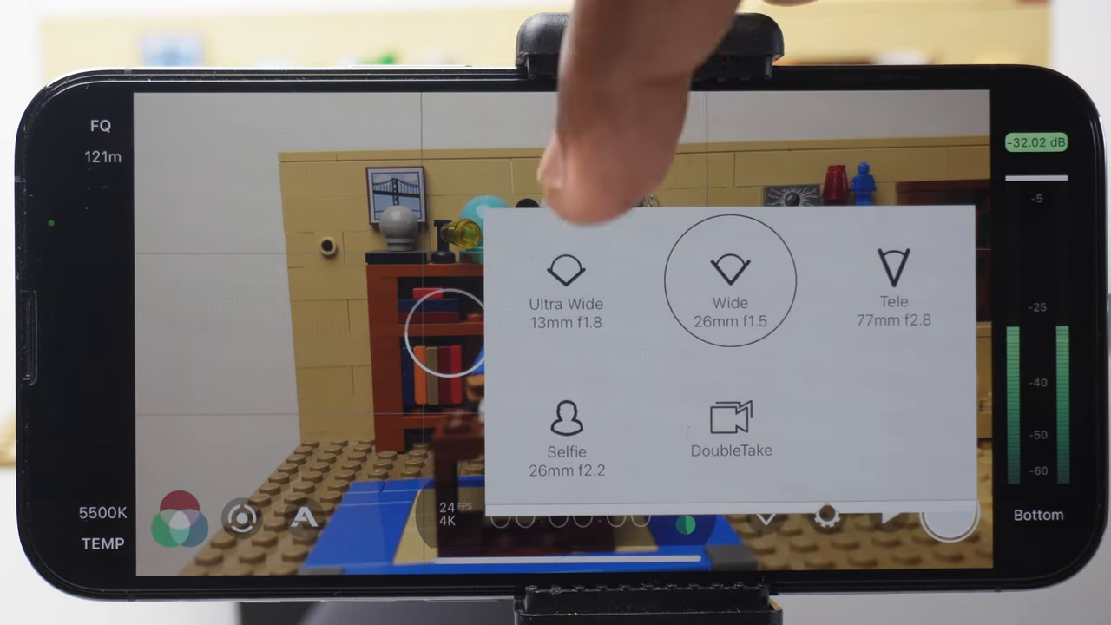
{"action": "left_click", "coordinate": [567, 286]}
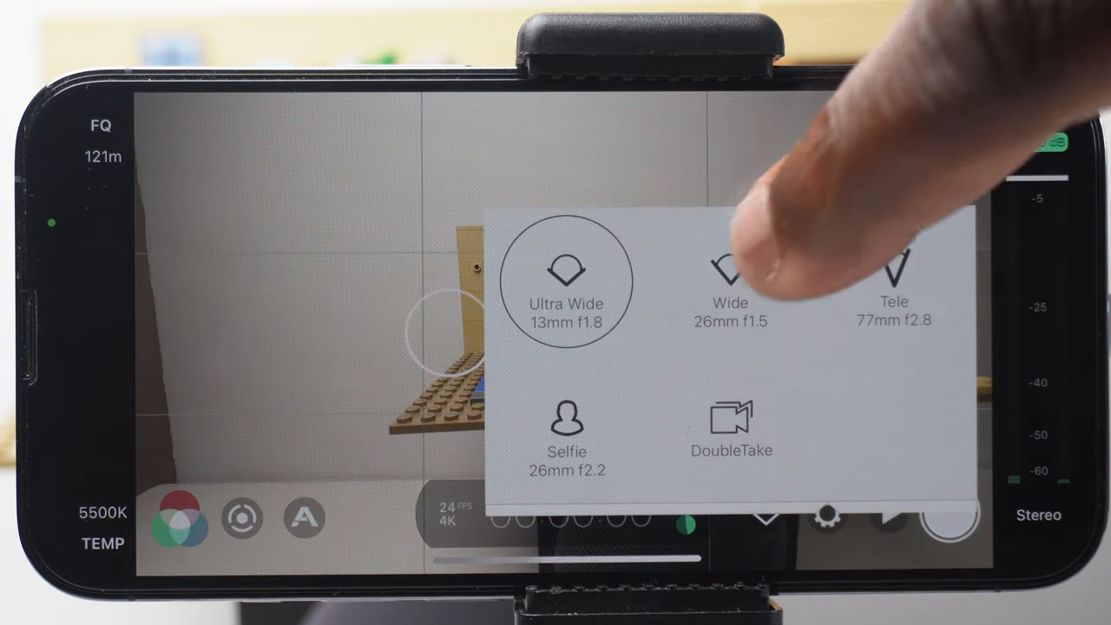
{"action": "left_click", "coordinate": [894, 296]}
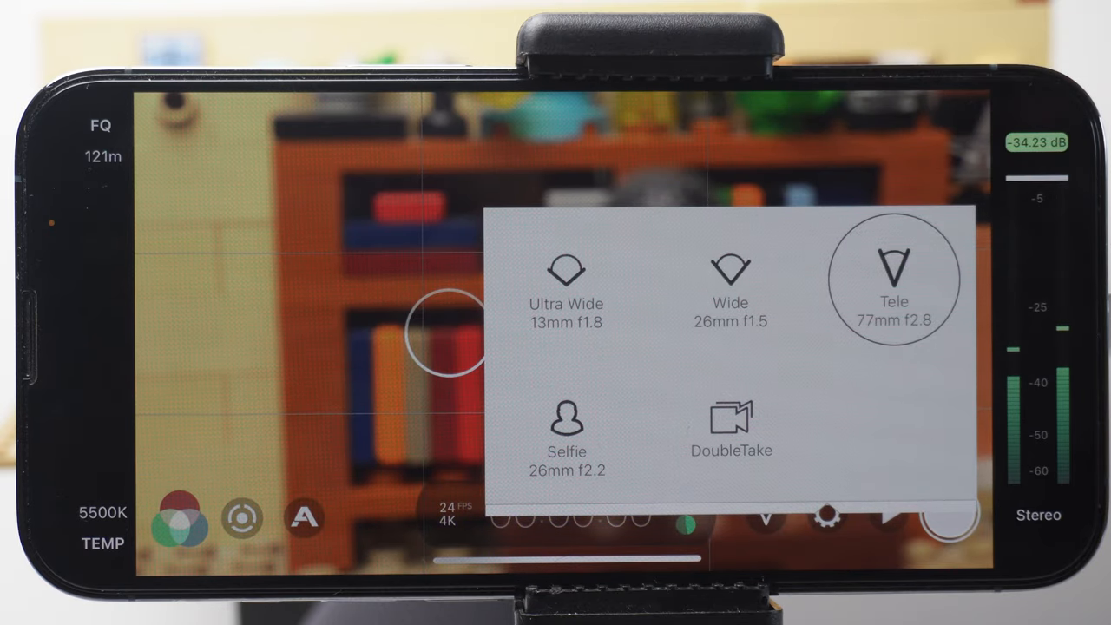
{"action": "left_click", "coordinate": [828, 514]}
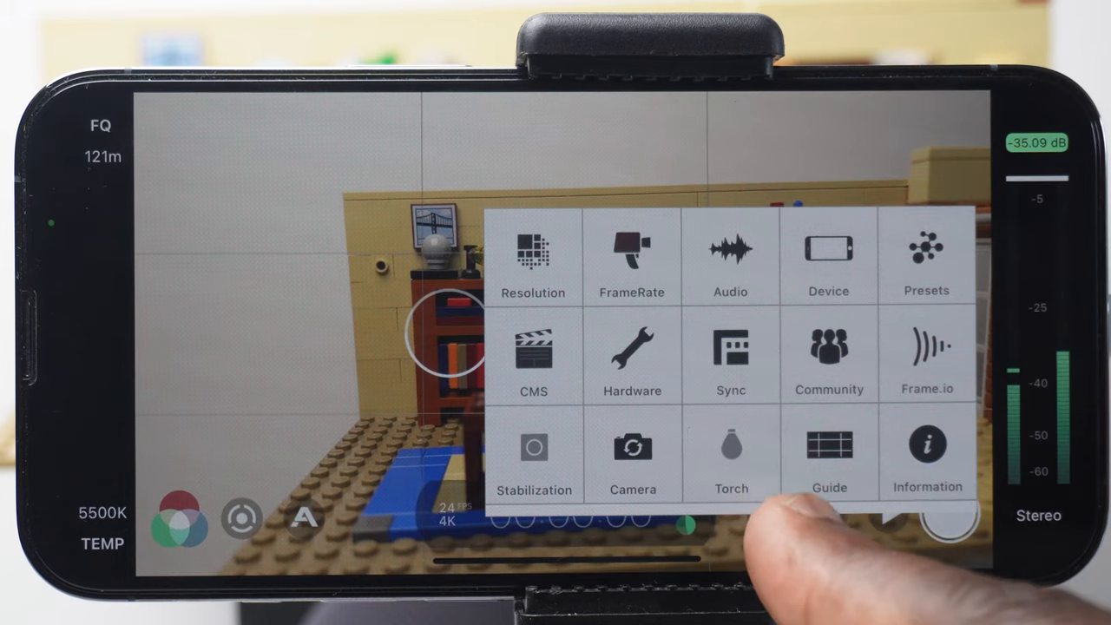
Close the settings grid to show the live view of the minifigure at the desk
{"action": "left_click", "coordinate": [732, 452]}
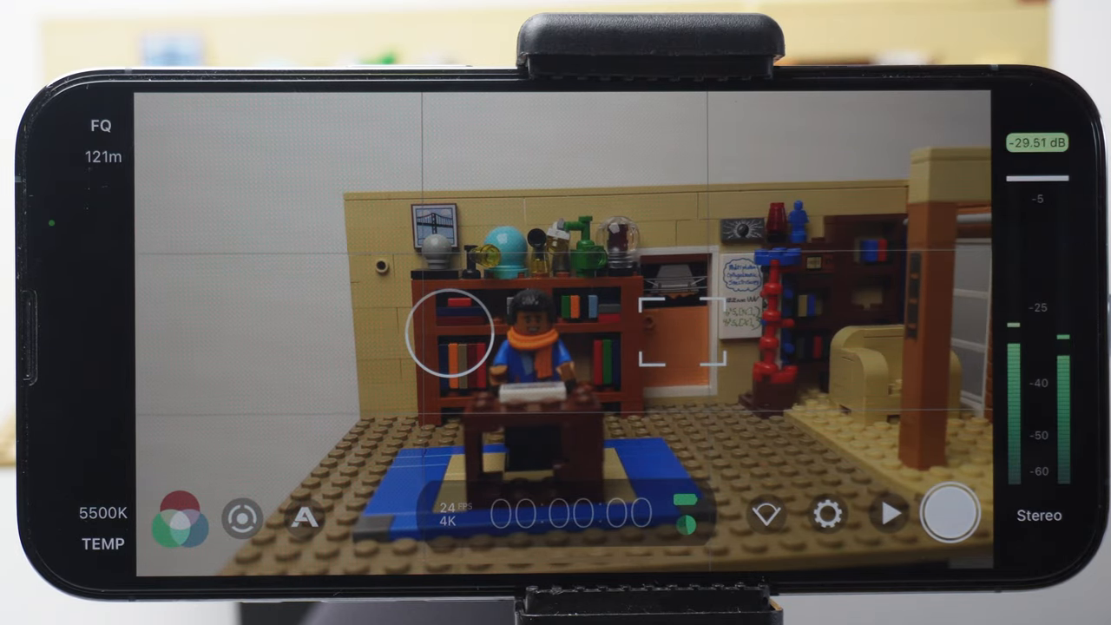
{"action": "left_click", "coordinate": [828, 514]}
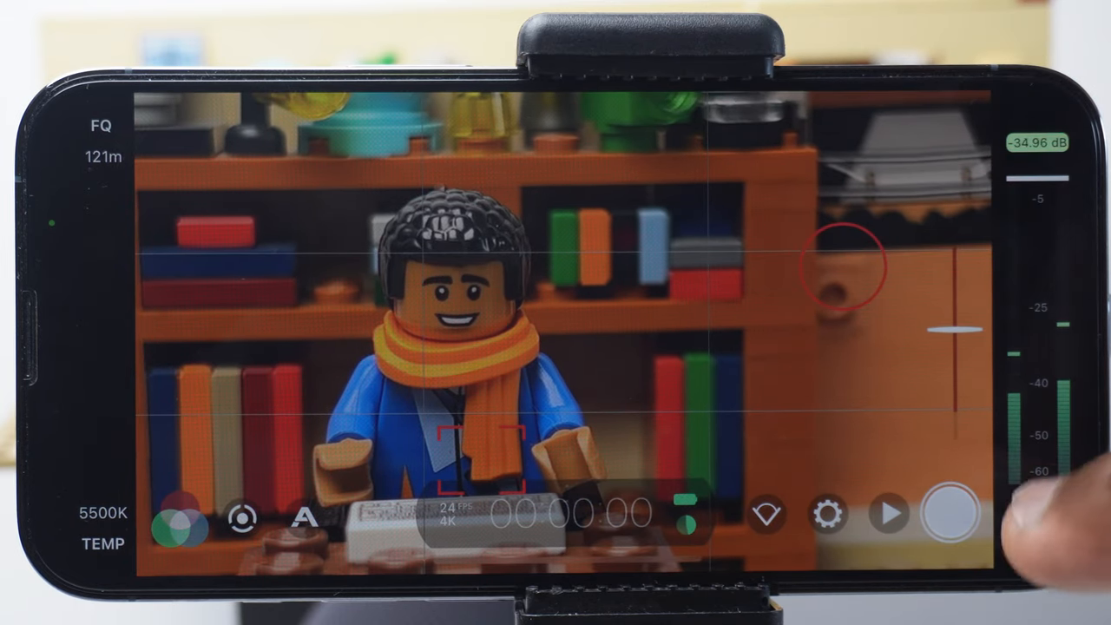
Start recording the close-up of the smiling minifigure before the bookshelf
{"action": "left_click", "coordinate": [951, 514]}
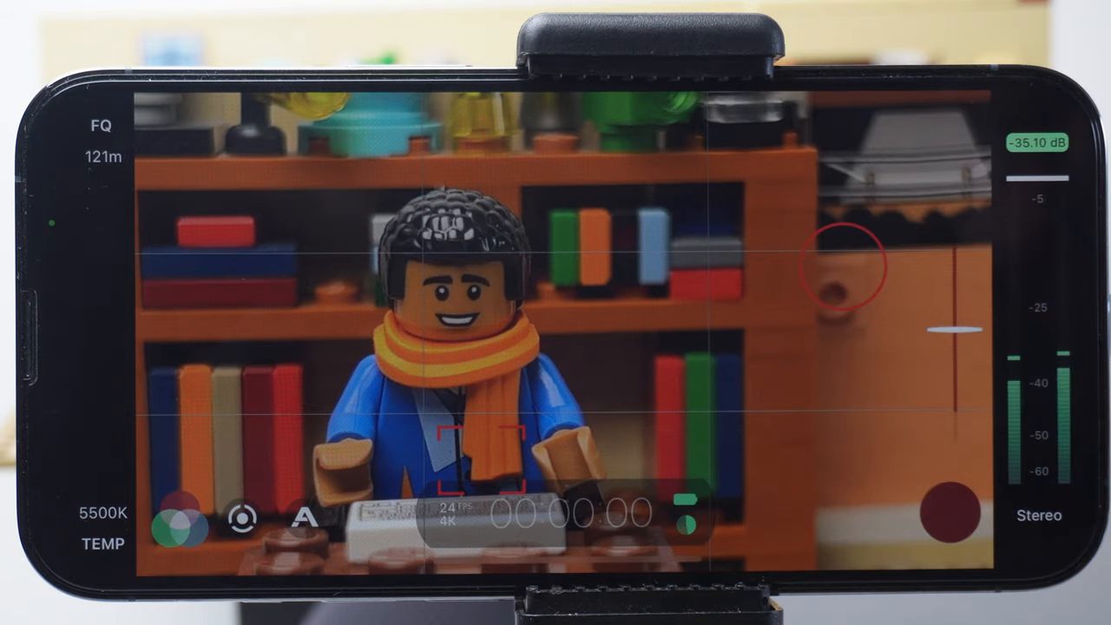